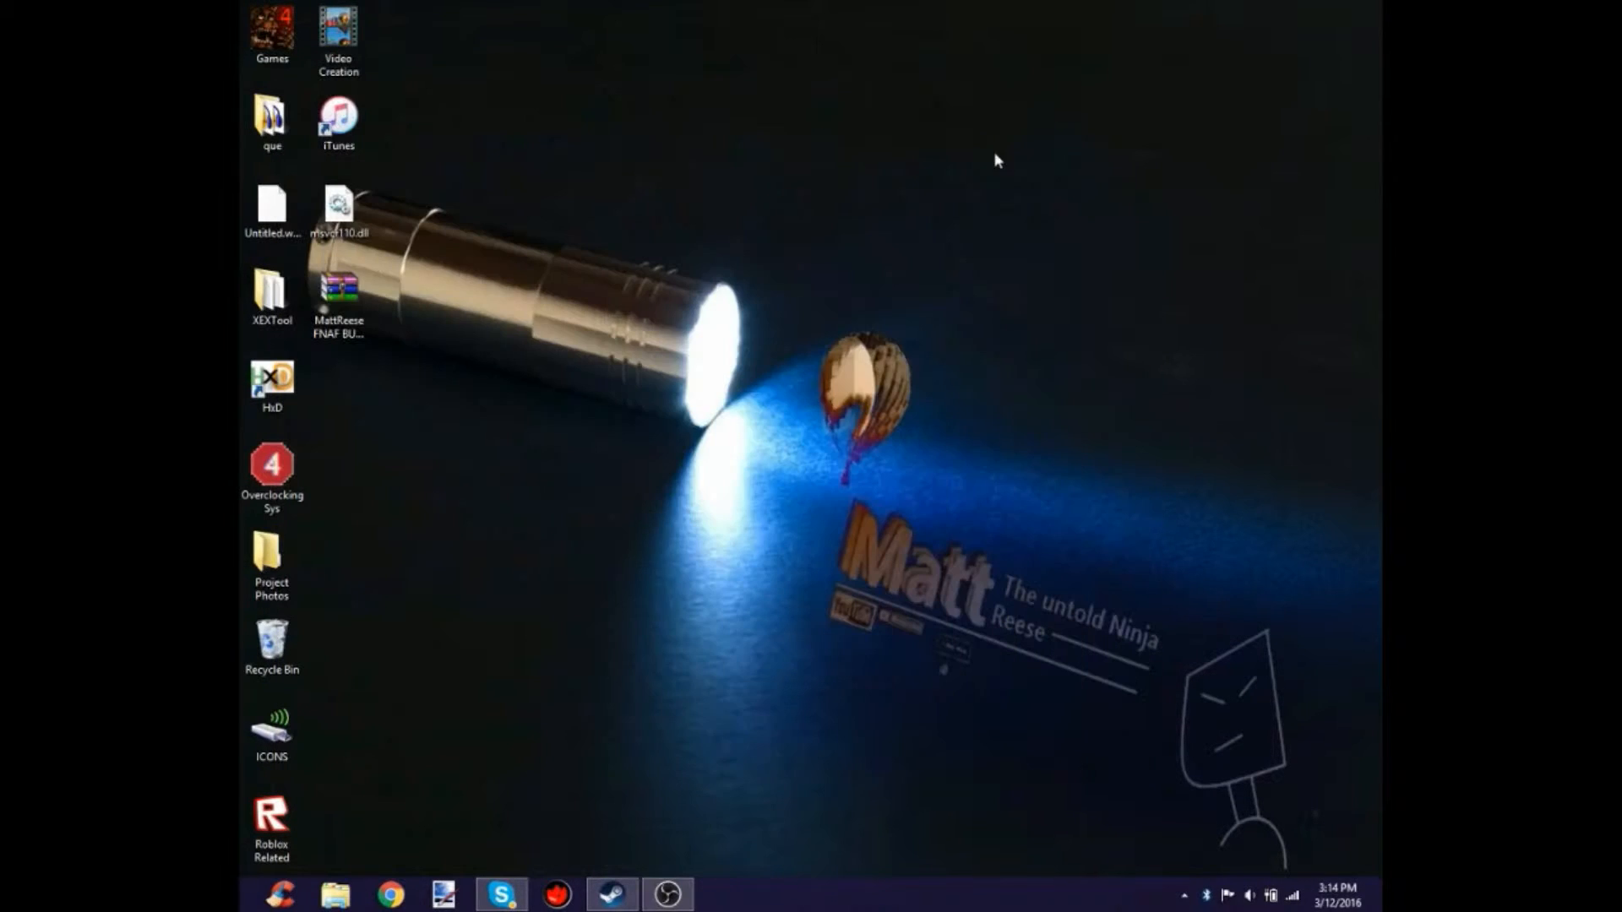
{"action": "mouse_move", "coordinate": [737, 416]}
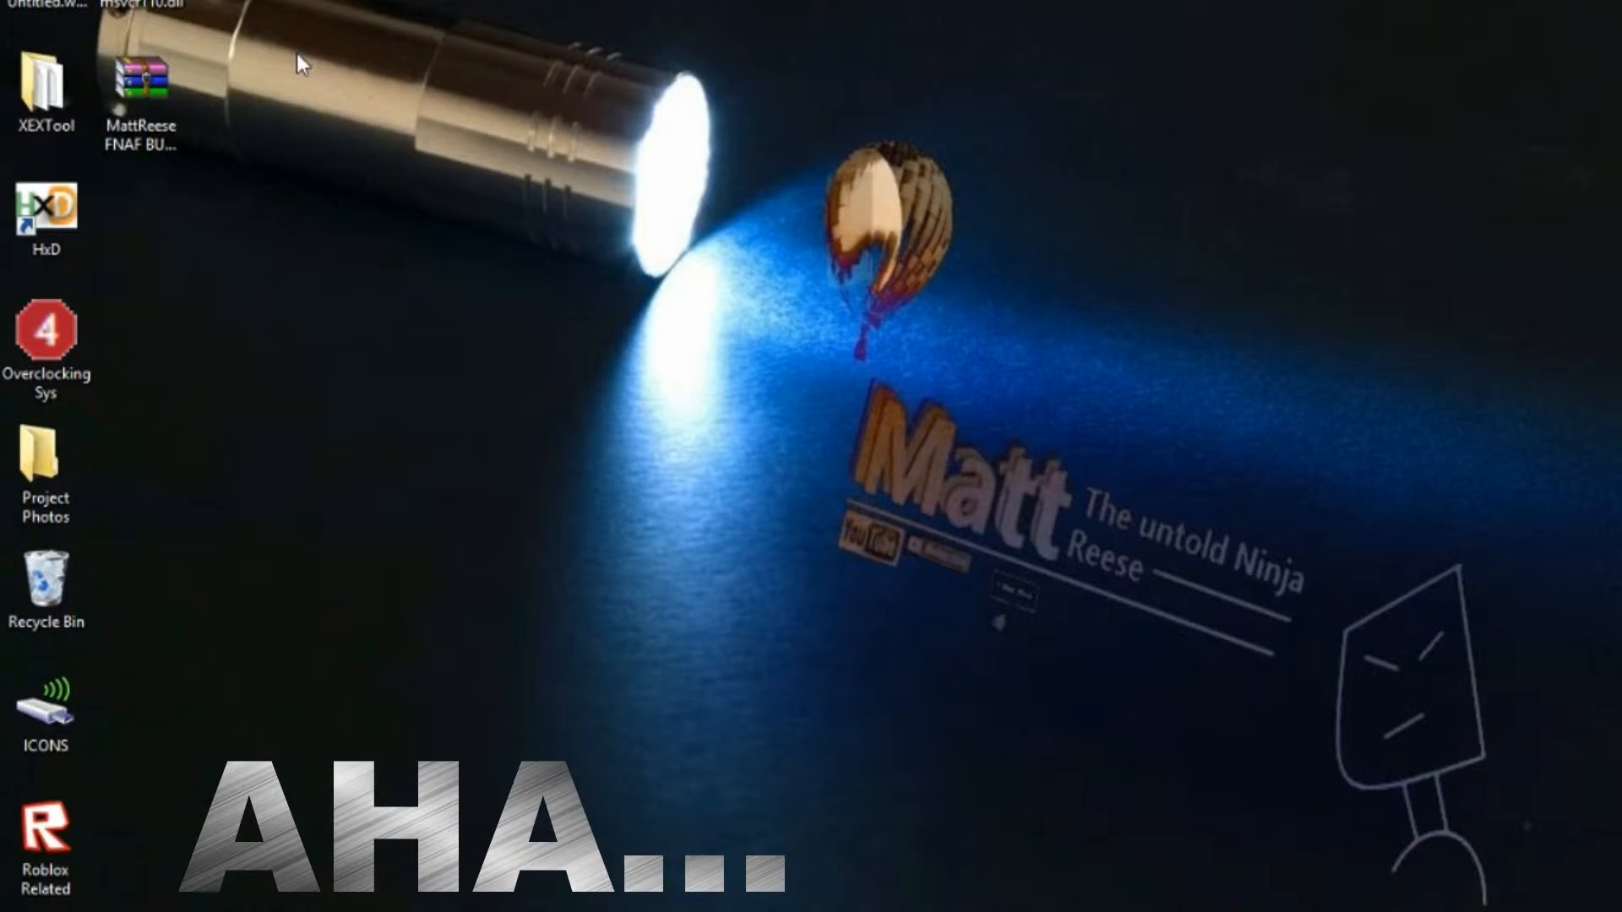
{"action": "mouse_move", "coordinate": [271, 188]}
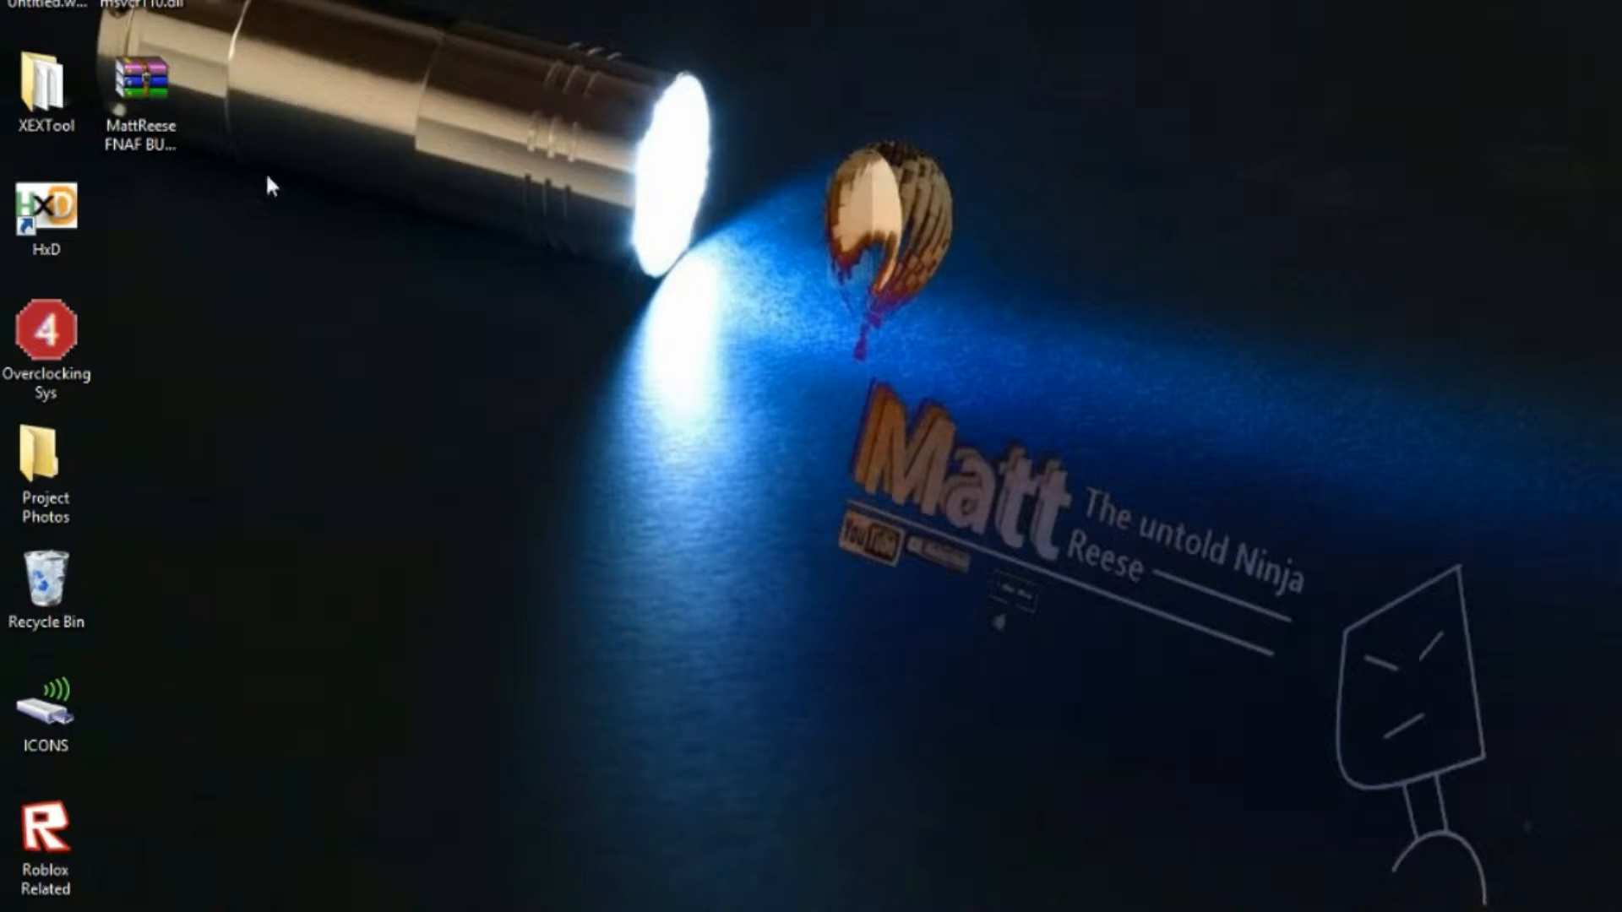
Open the FNAF bundle .rar in WinRAR and enter the MattReese FNAF BUNDLE folder
{"action": "left_click", "coordinate": [142, 98]}
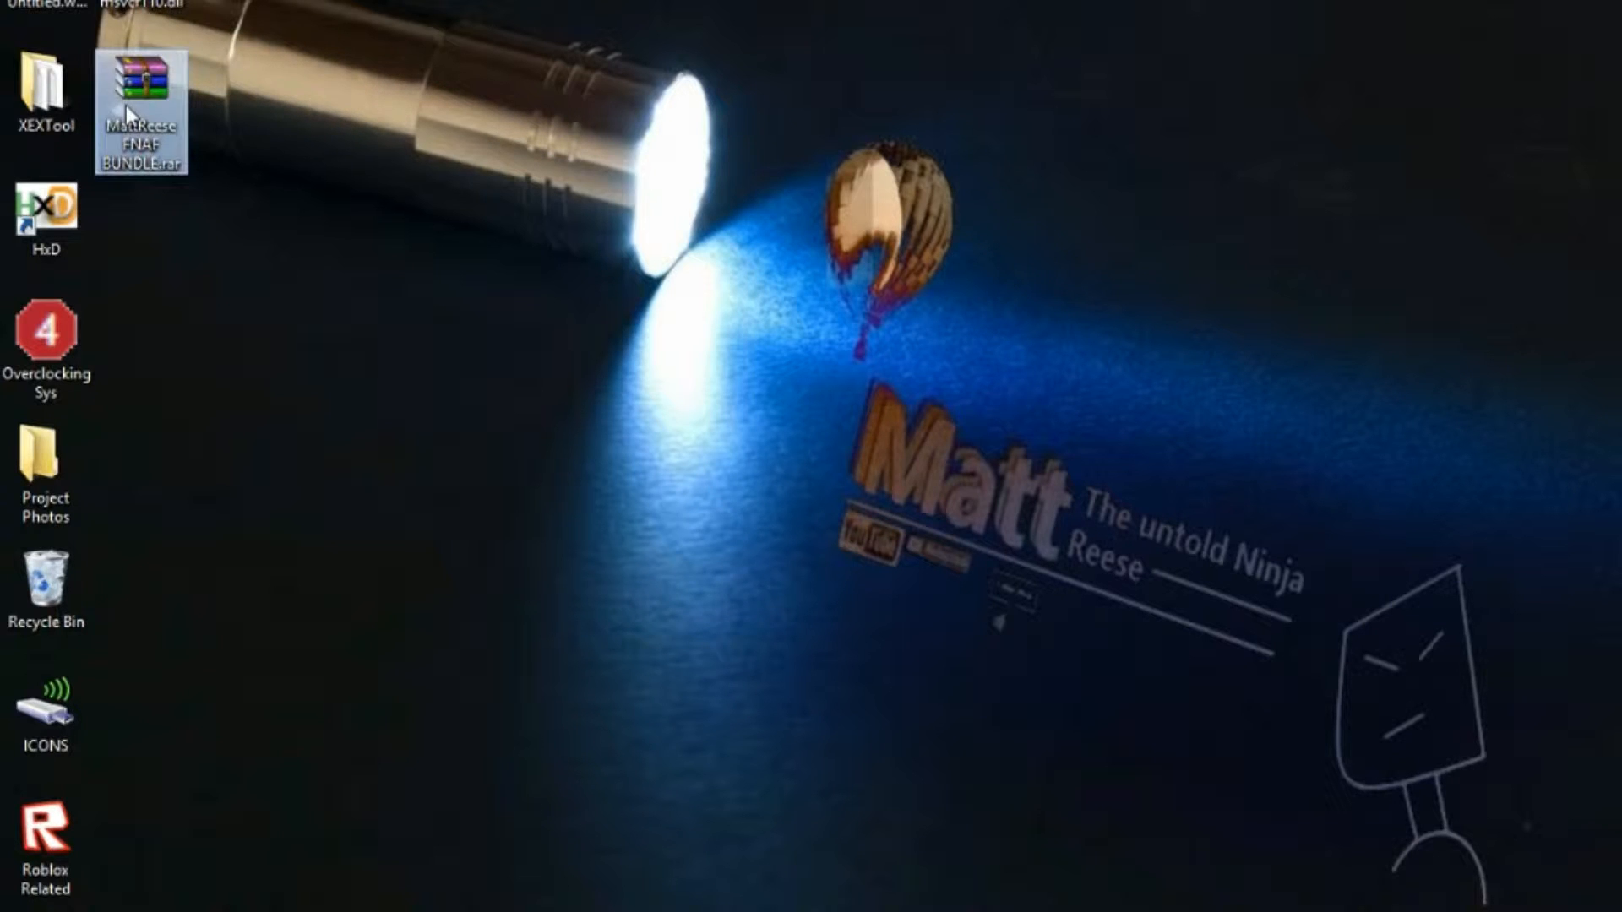
{"action": "double_click", "coordinate": [142, 111]}
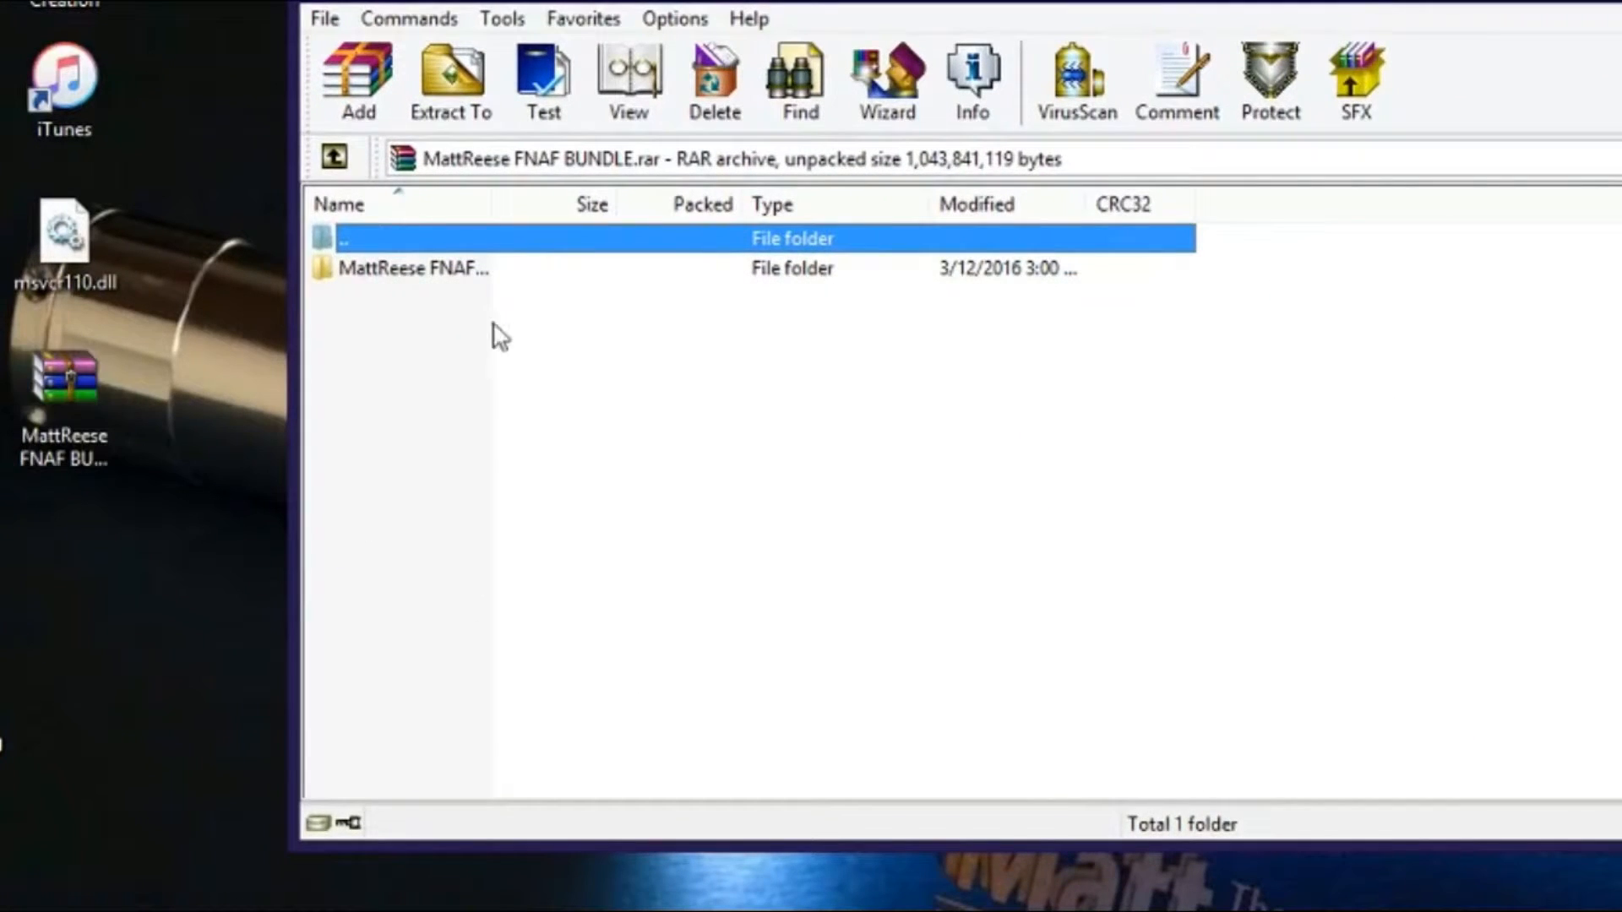
{"action": "mouse_move", "coordinate": [451, 279]}
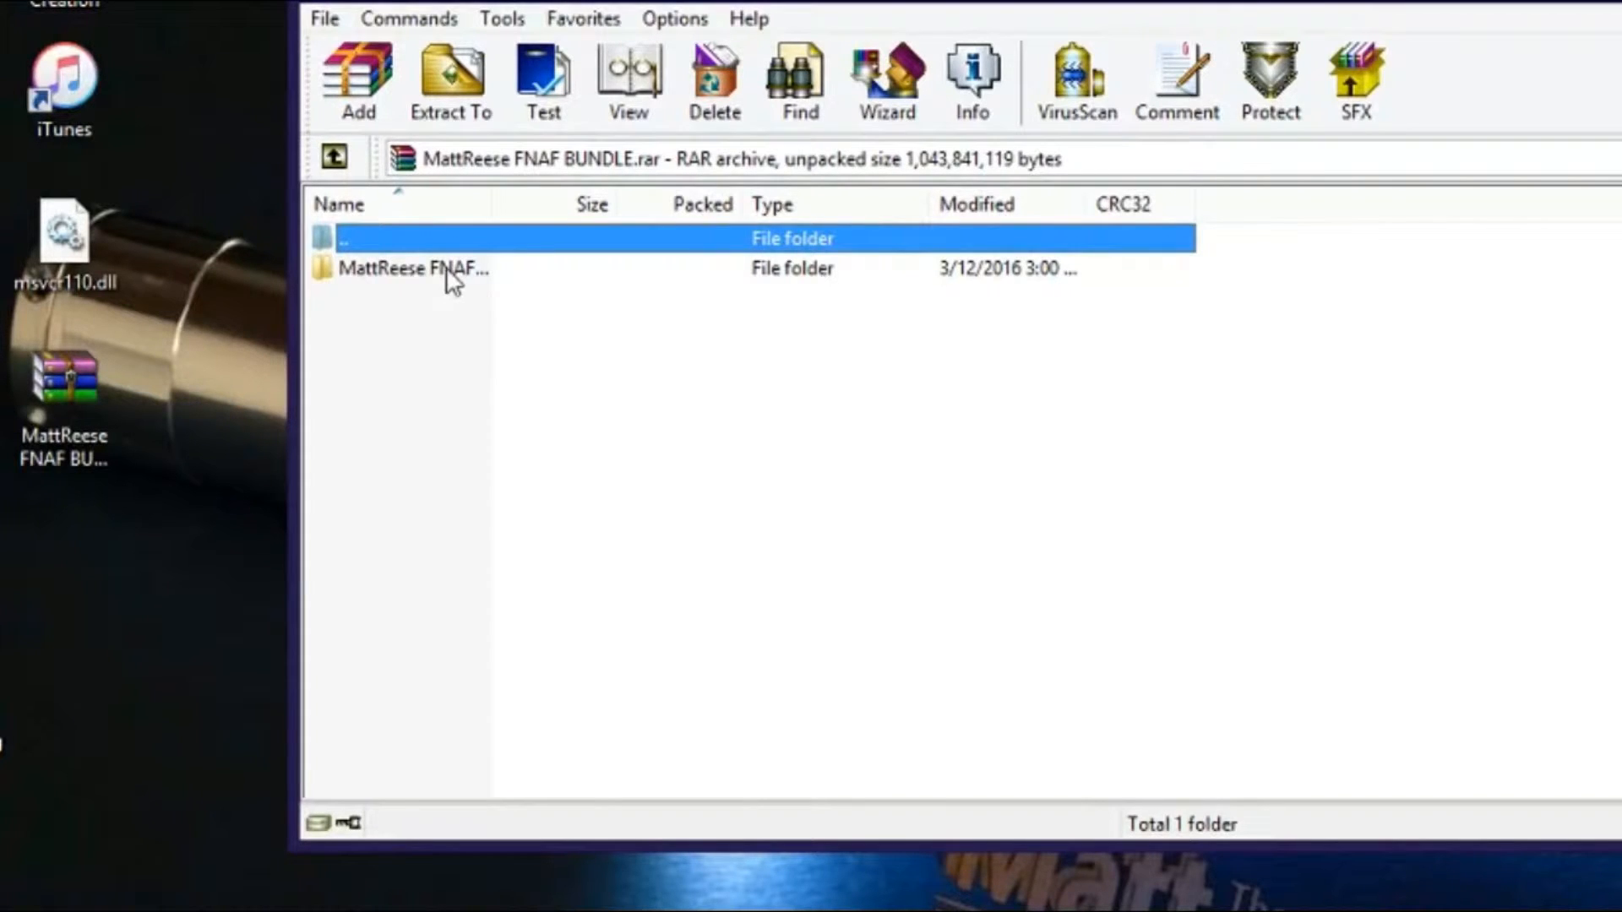
{"action": "mouse_move", "coordinate": [414, 269]}
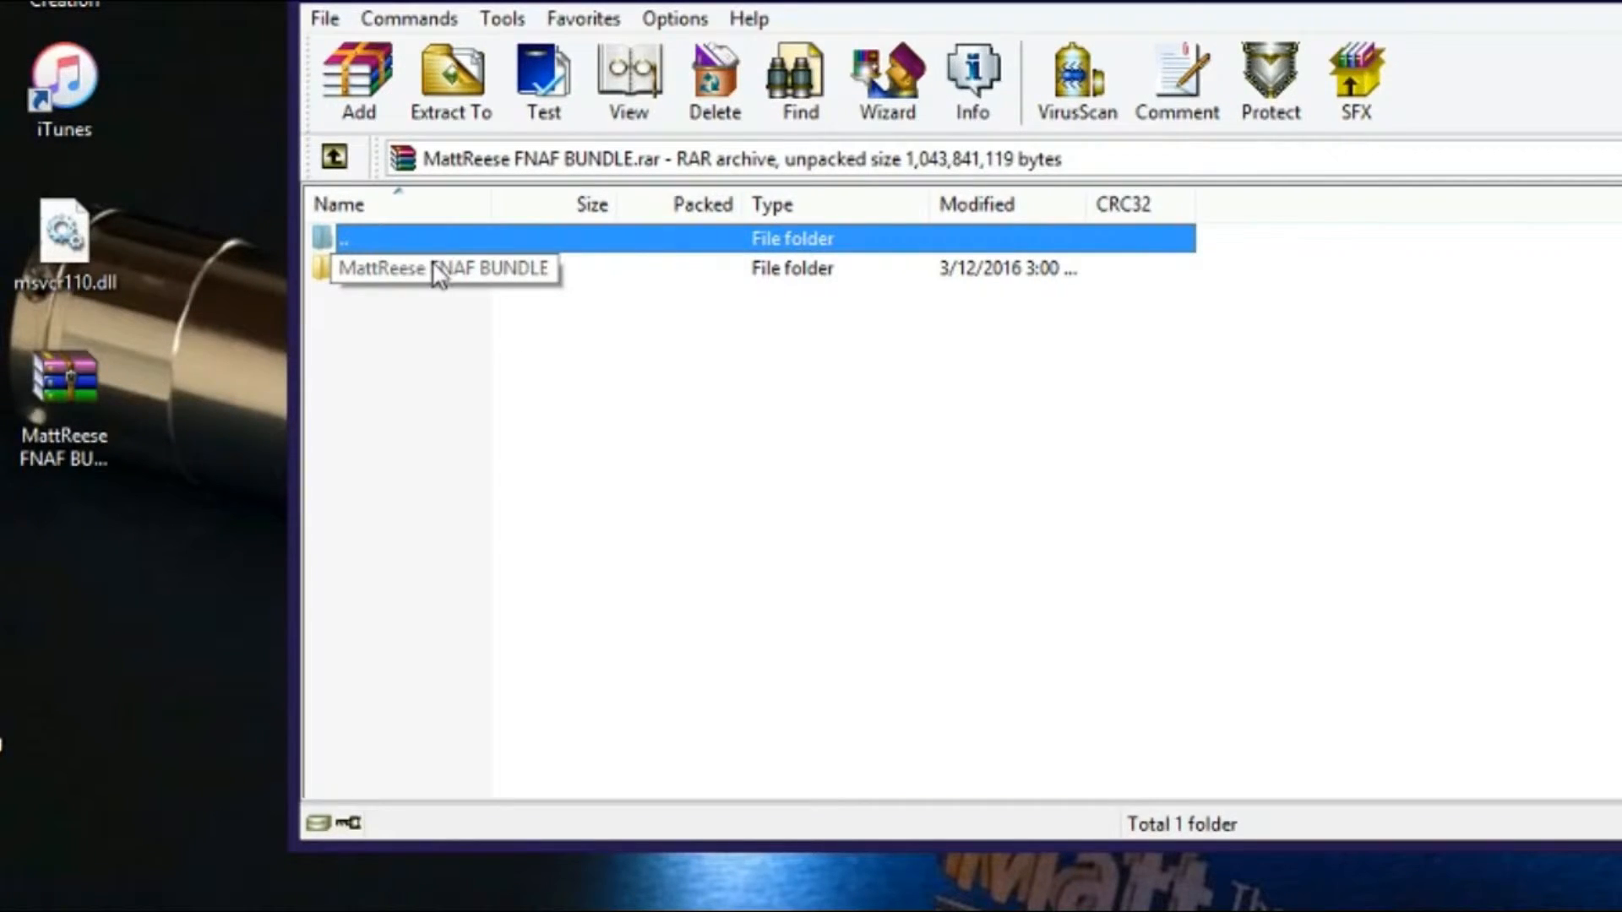
{"action": "mouse_move", "coordinate": [1549, 143]}
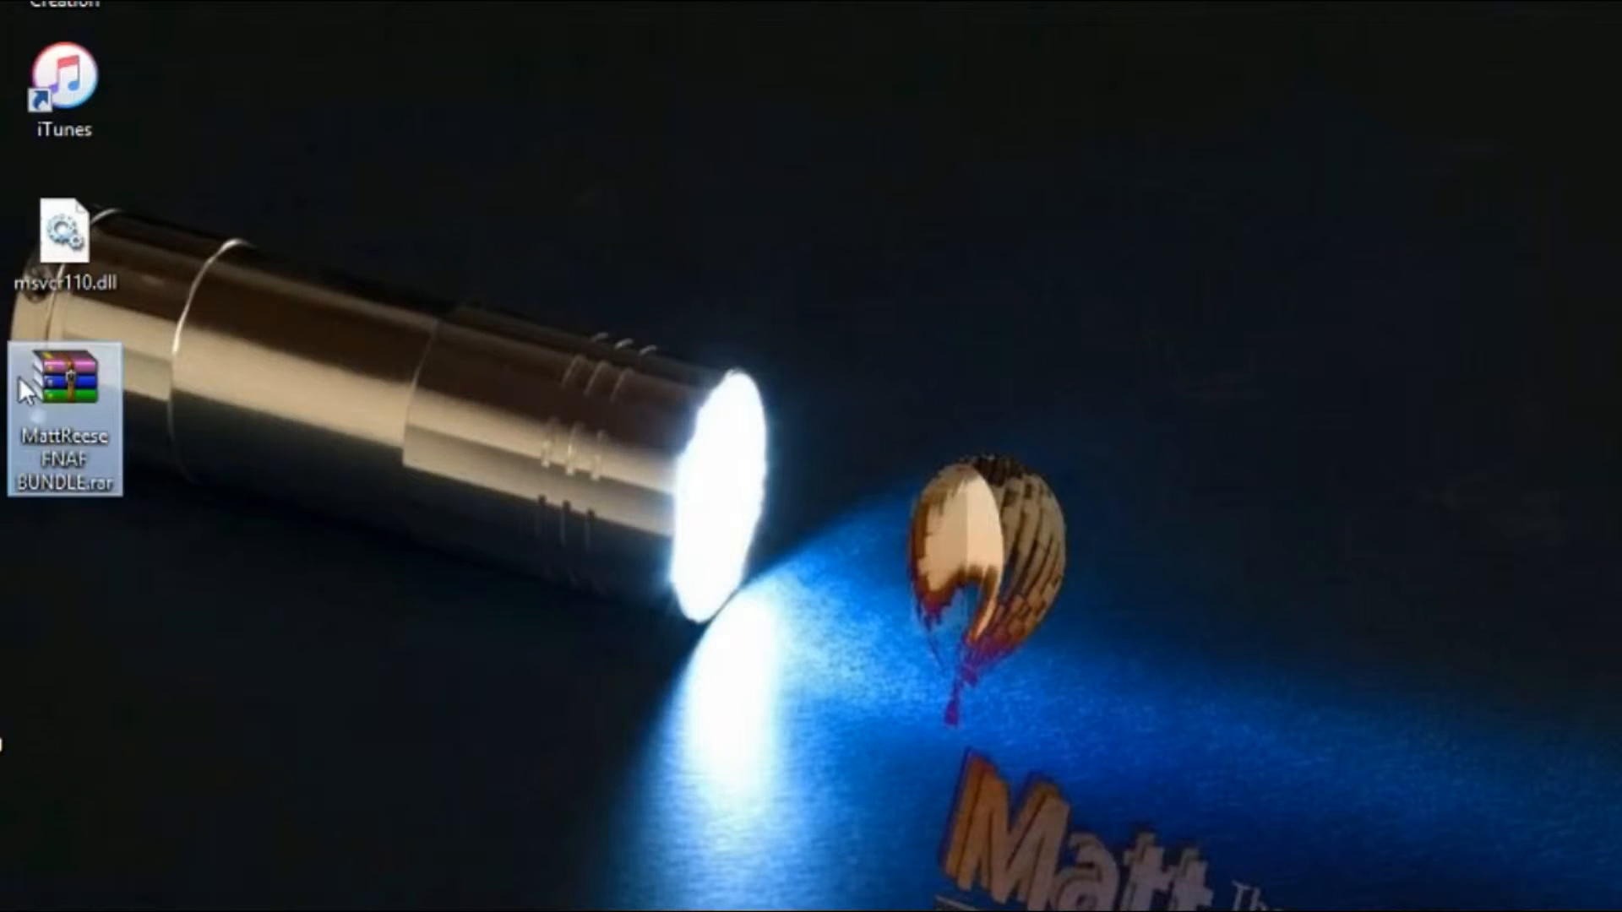
{"action": "double_click", "coordinate": [65, 388]}
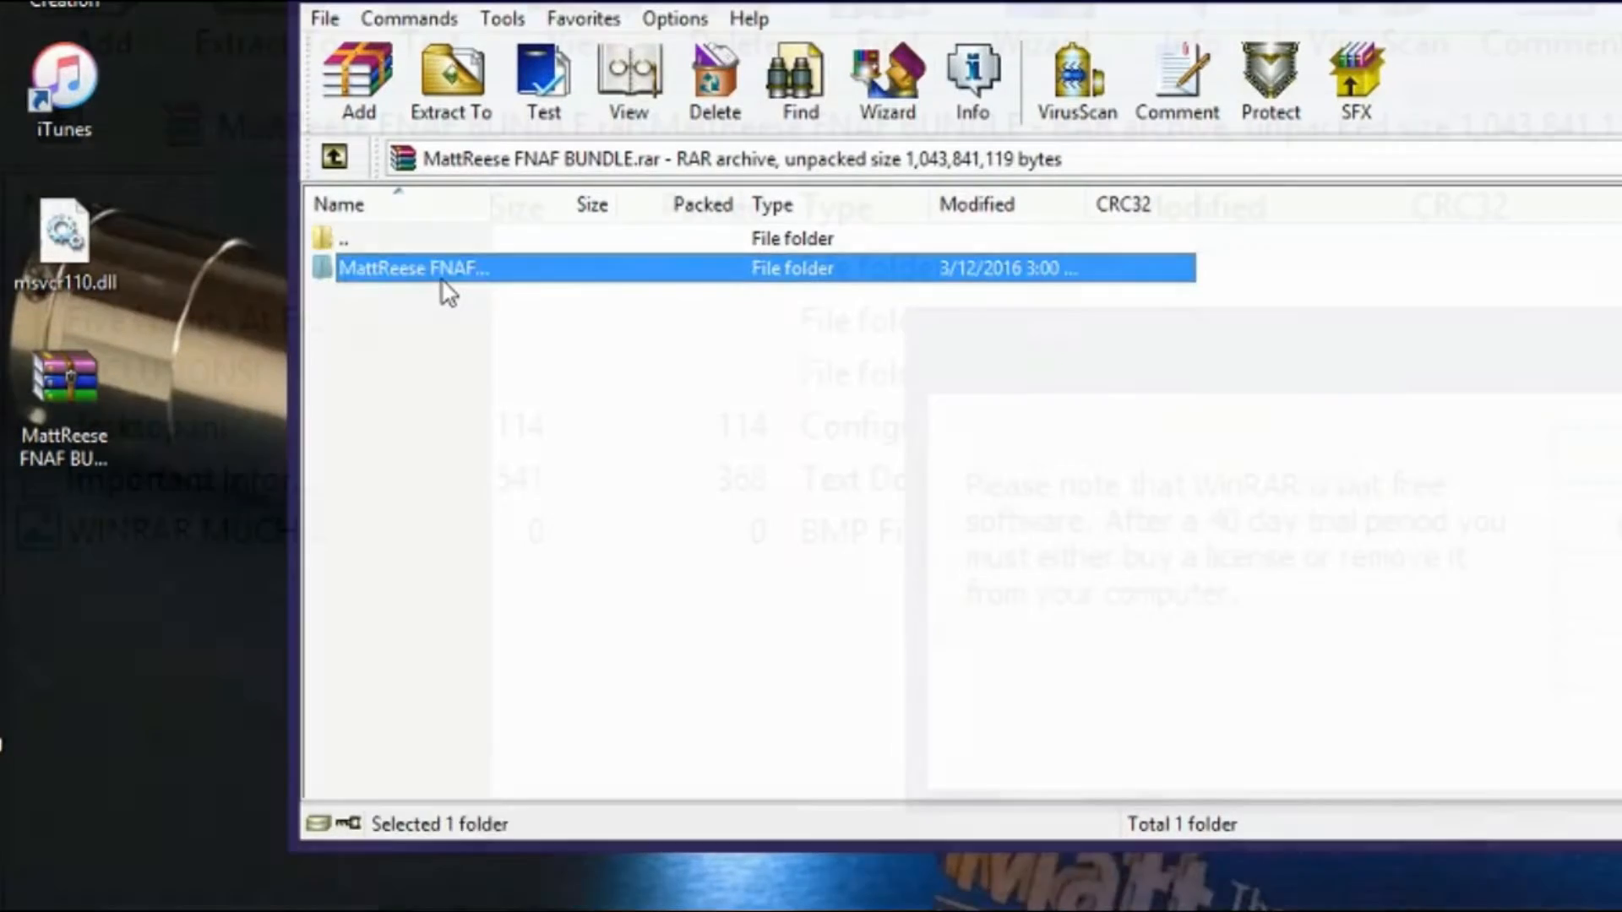
{"action": "double_click", "coordinate": [414, 268]}
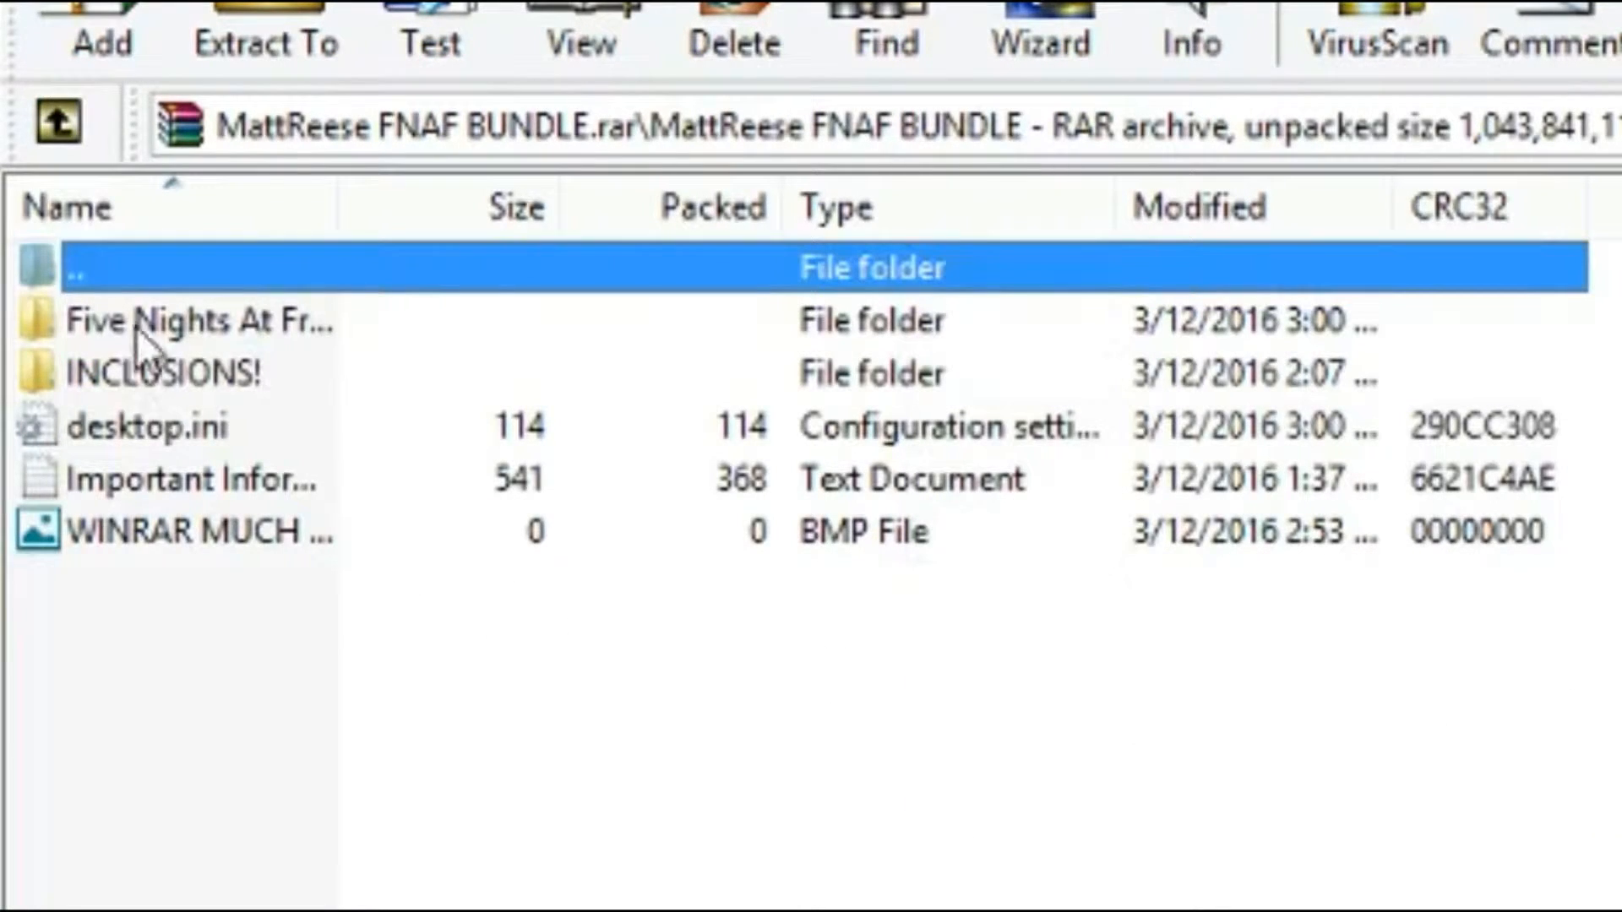
{"action": "mouse_move", "coordinate": [274, 244]}
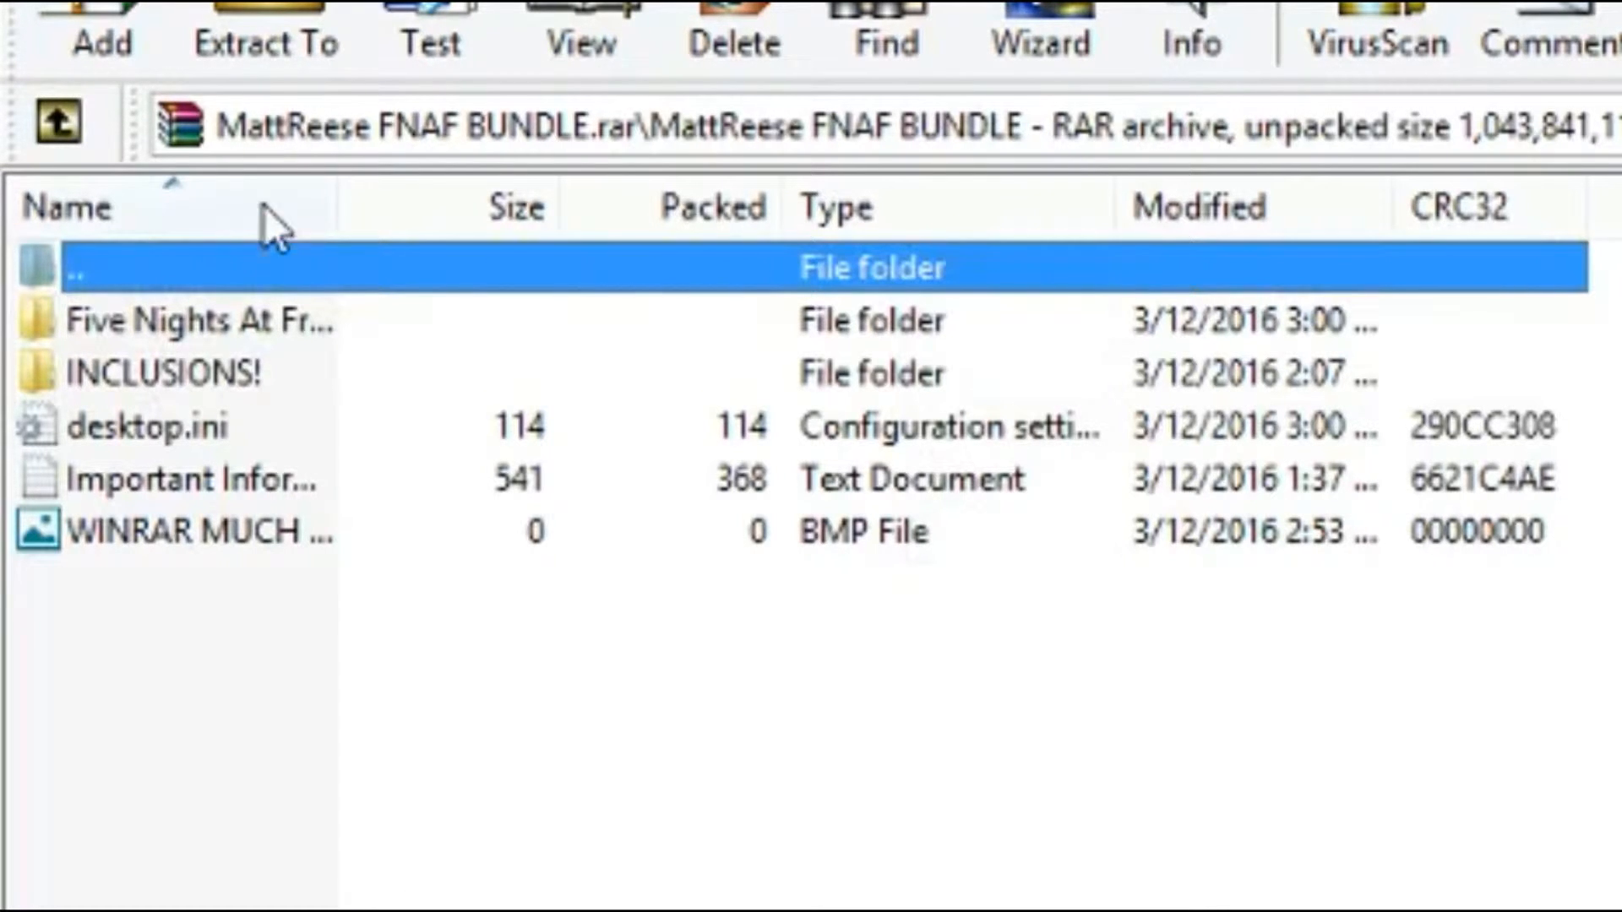
{"action": "mouse_move", "coordinate": [264, 36]}
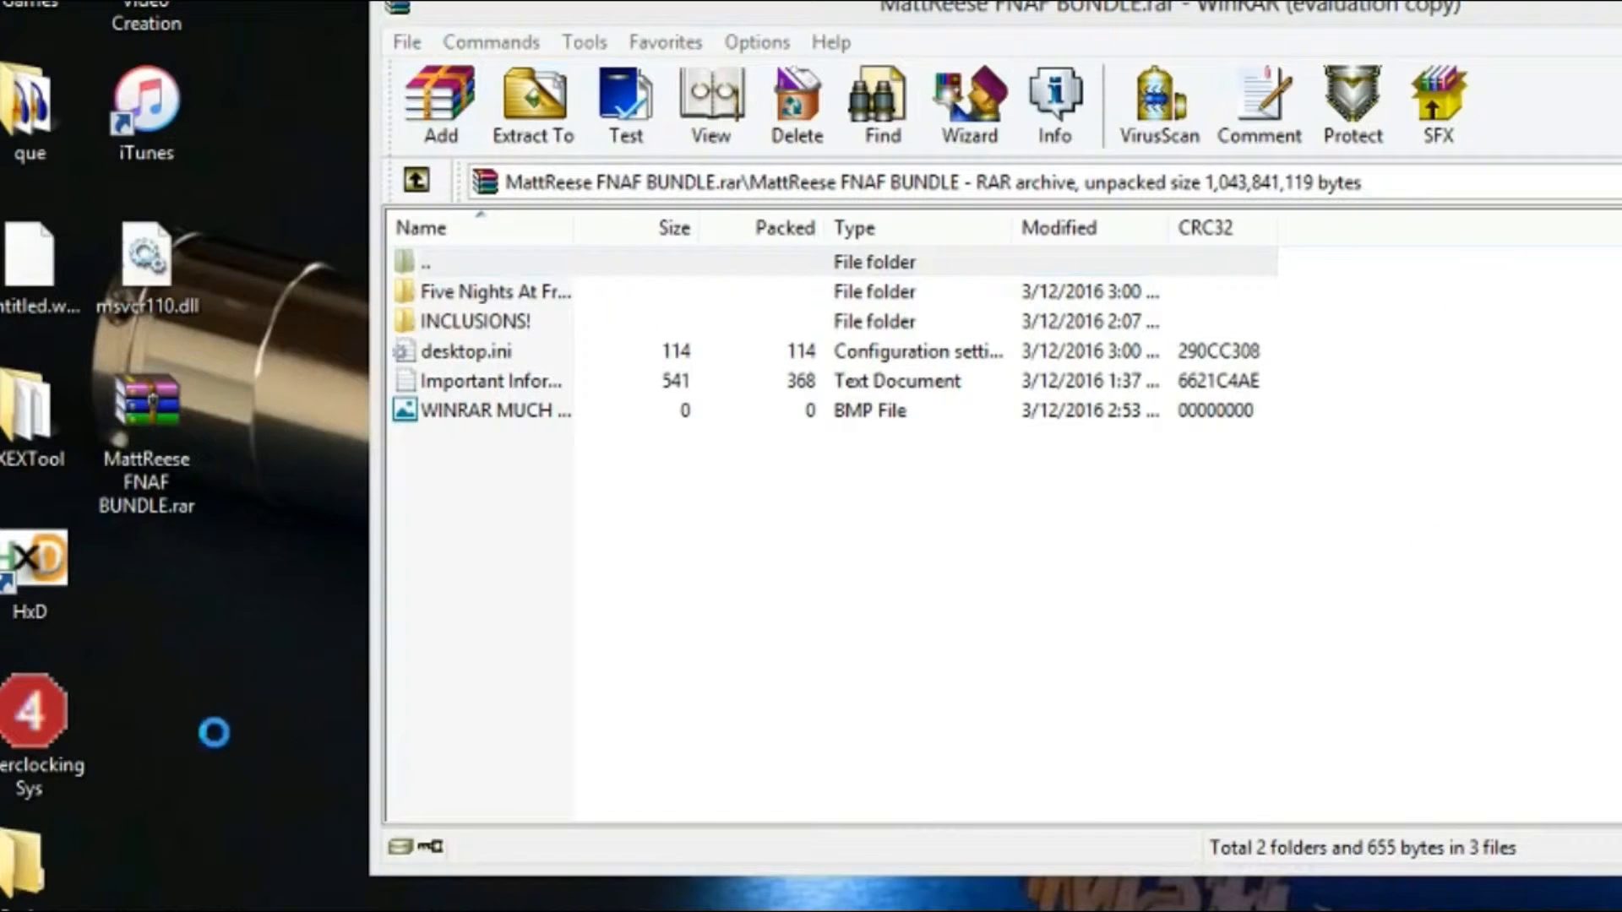
Create a 'fnaf' folder on the desktop and extract the bundle into it
{"action": "right_click", "coordinate": [212, 735]}
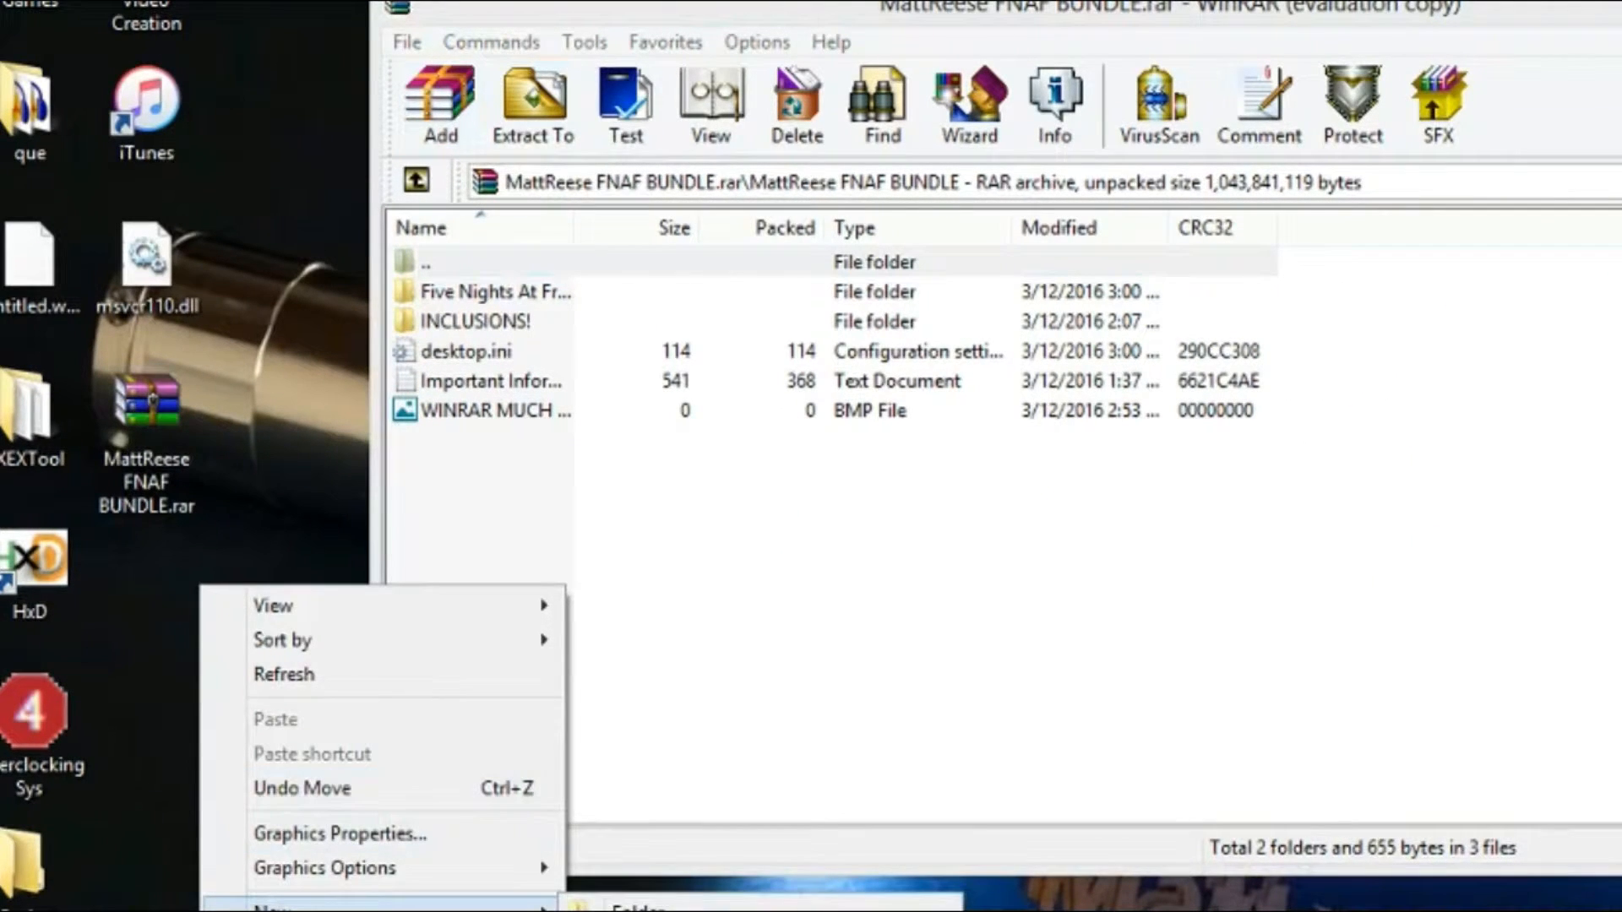
{"action": "left_click", "coordinate": [271, 907]}
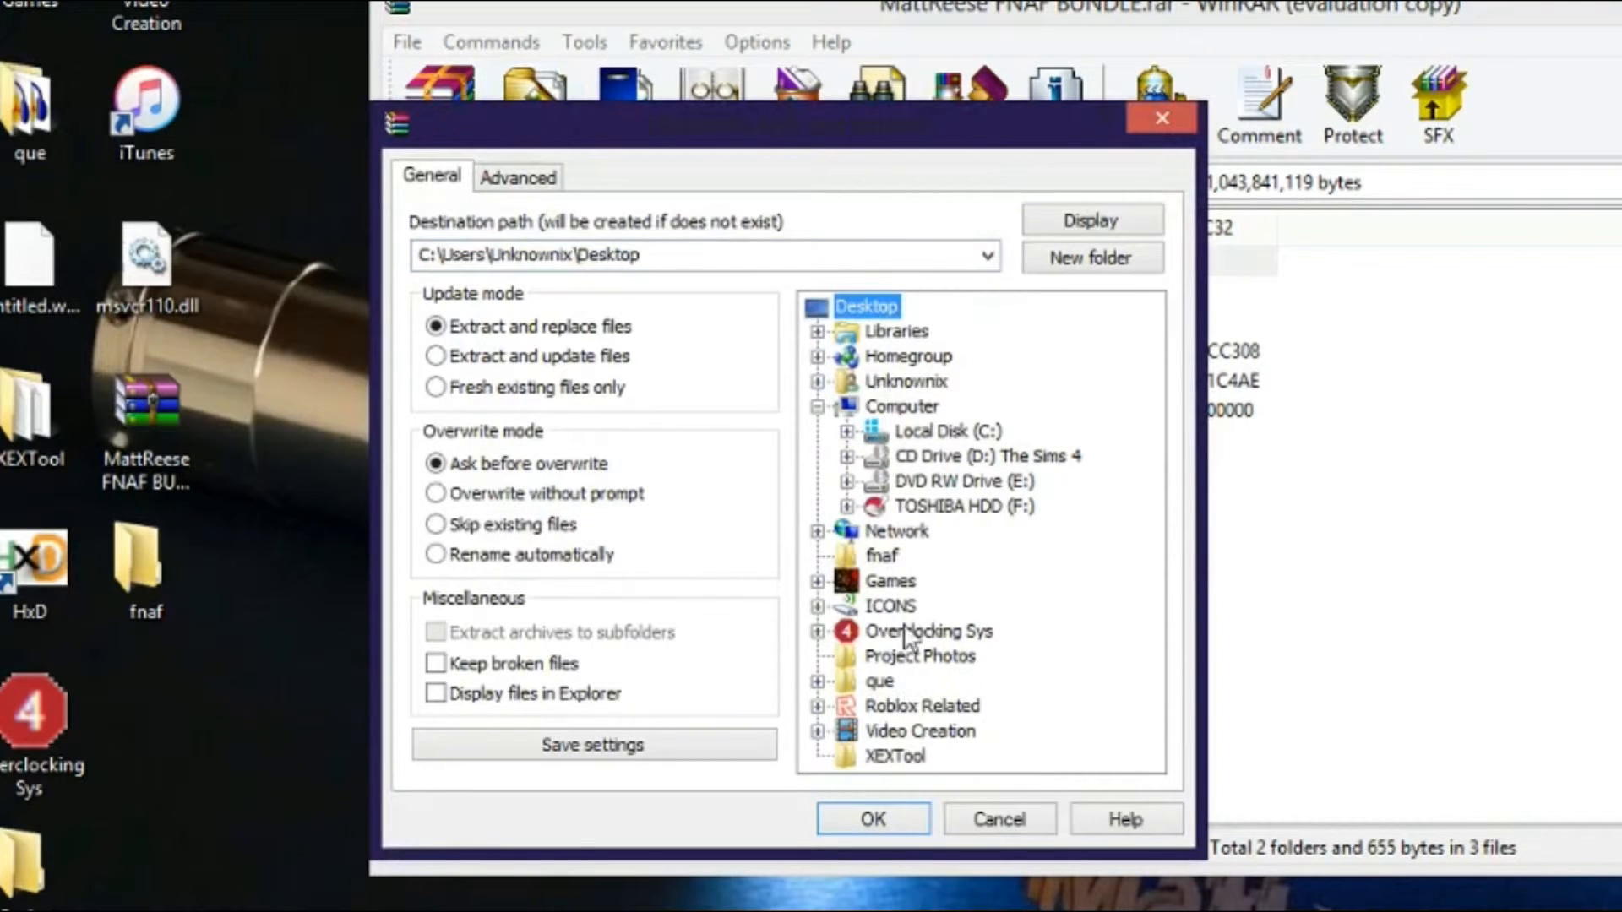
{"action": "left_click", "coordinate": [881, 556]}
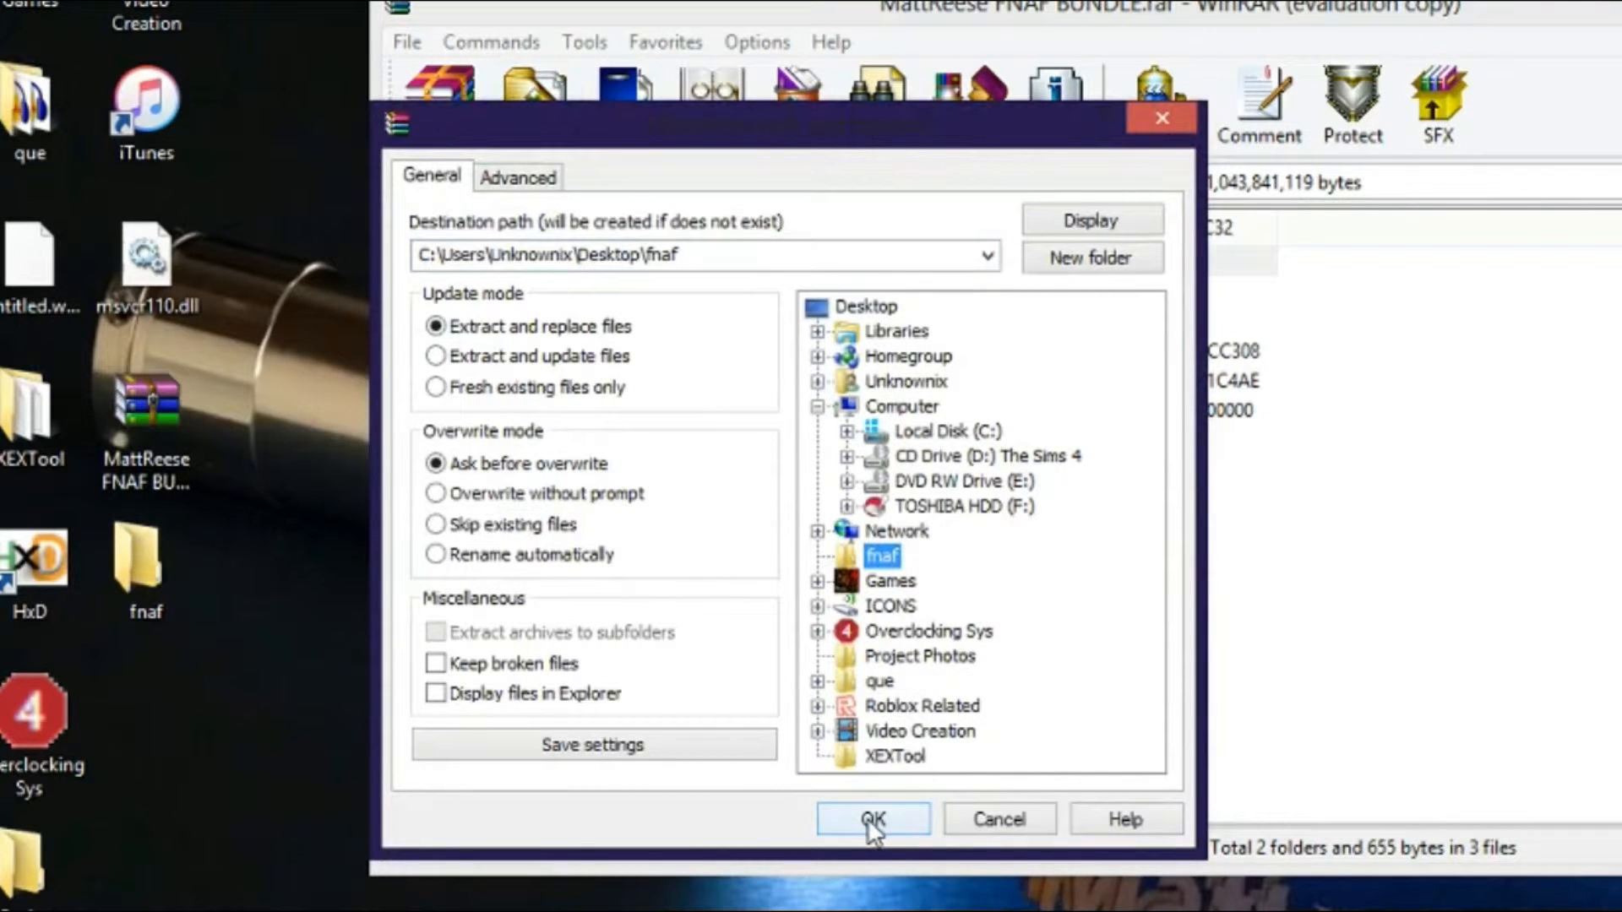
{"action": "left_click", "coordinate": [871, 819]}
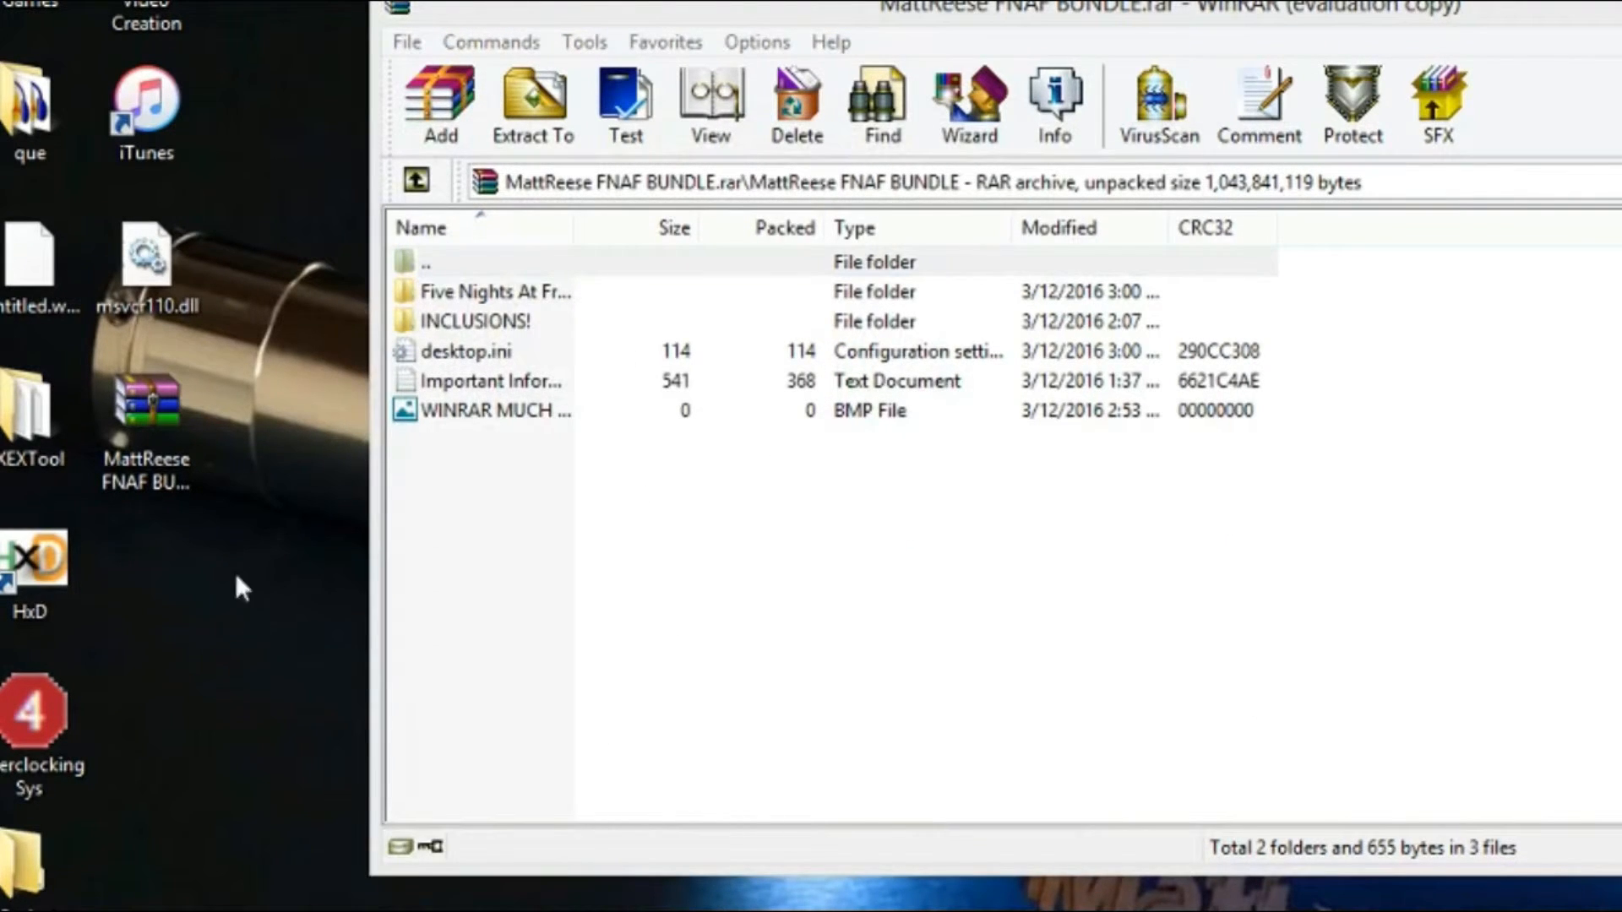
{"action": "mouse_move", "coordinate": [522, 238]}
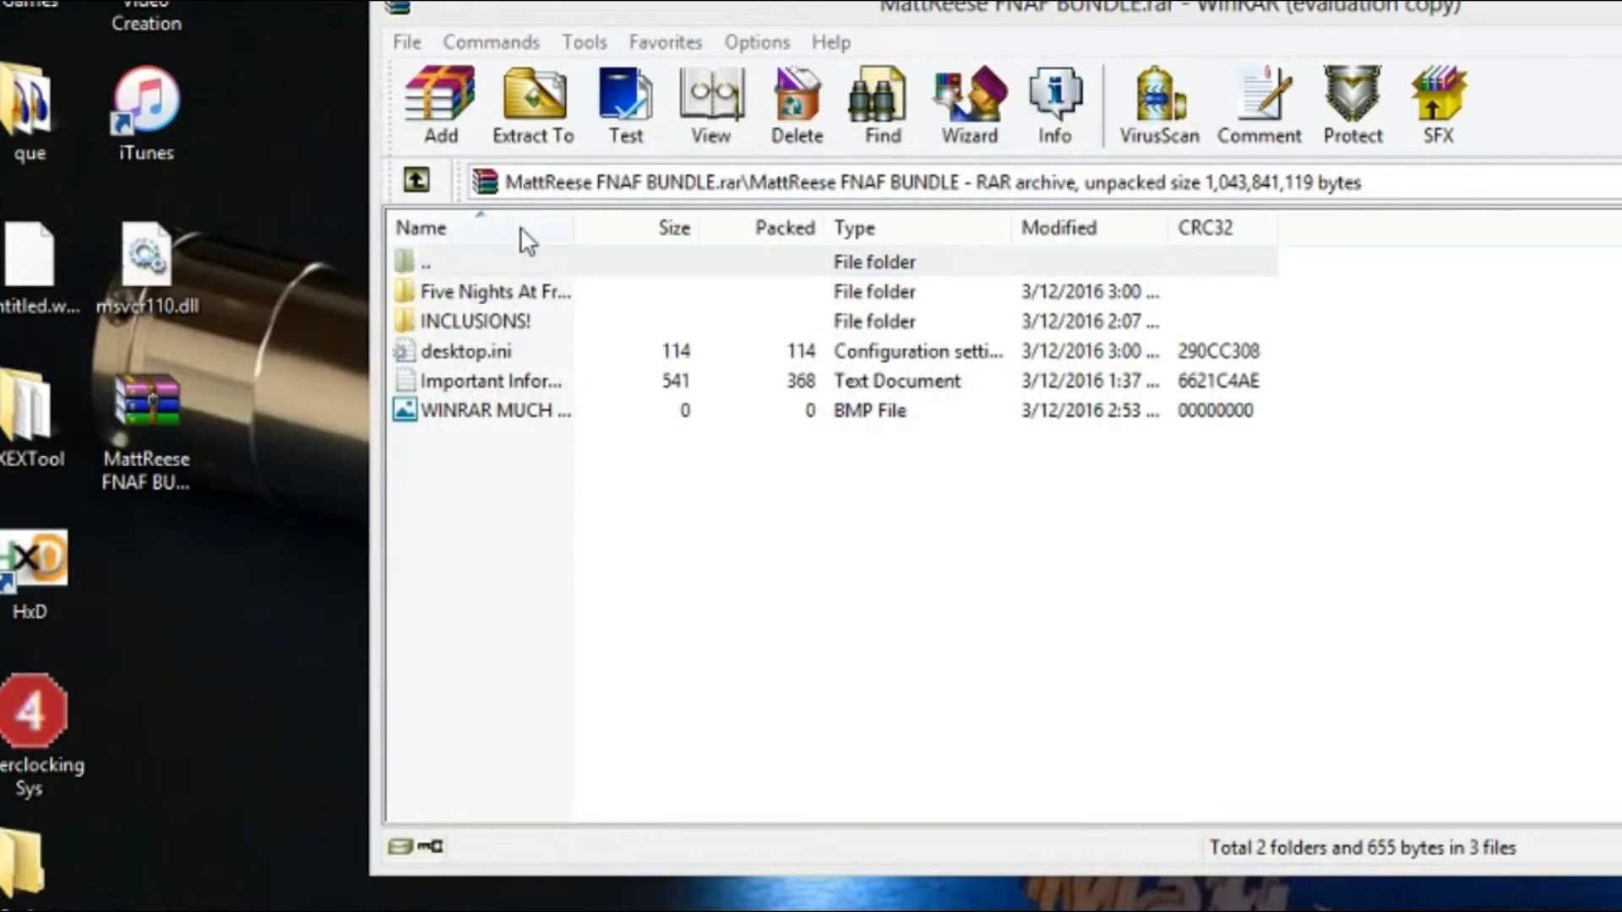
Browse into Five Nights At Freddies 1's nested game folders and select Five Nights at Freddies 1
{"action": "left_click", "coordinate": [495, 291]}
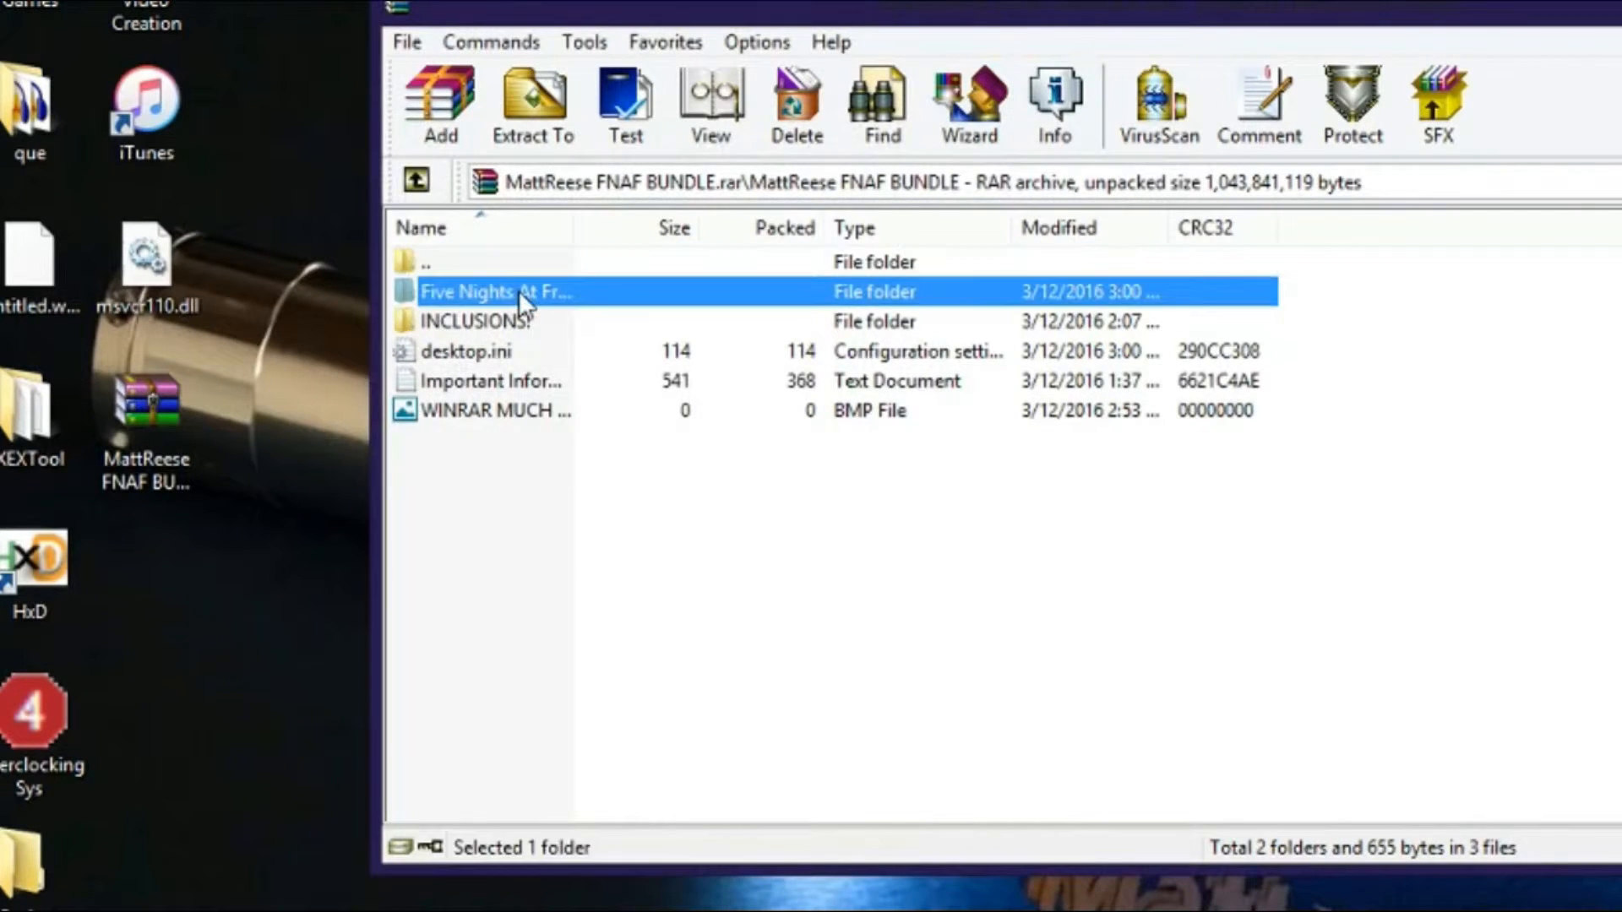
{"action": "double_click", "coordinate": [497, 291]}
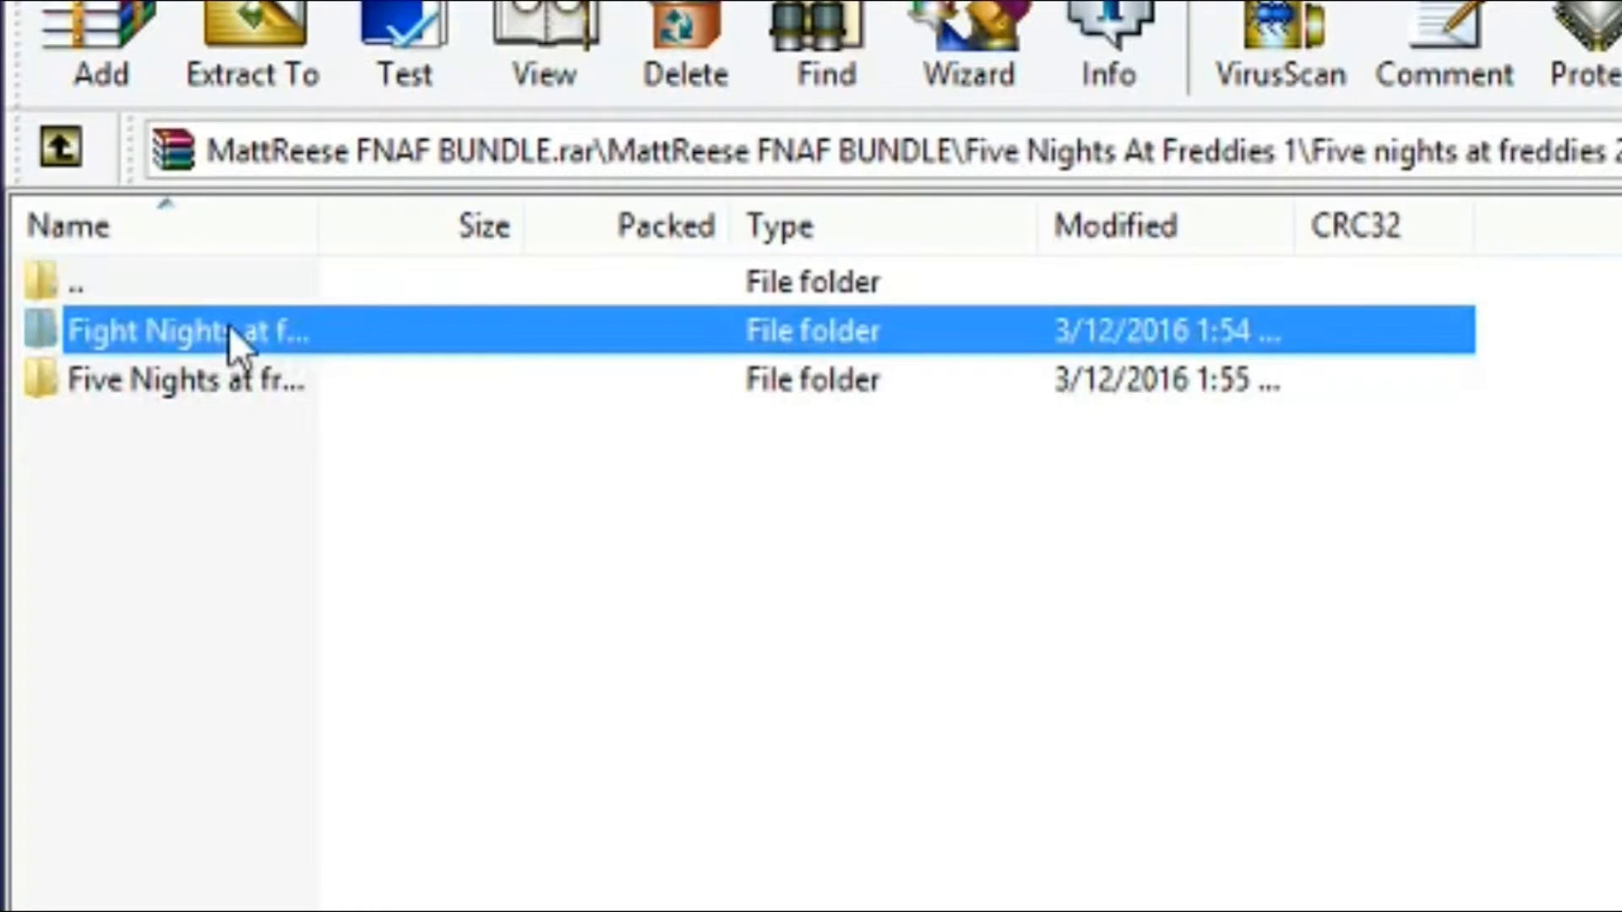
{"action": "mouse_move", "coordinate": [226, 305]}
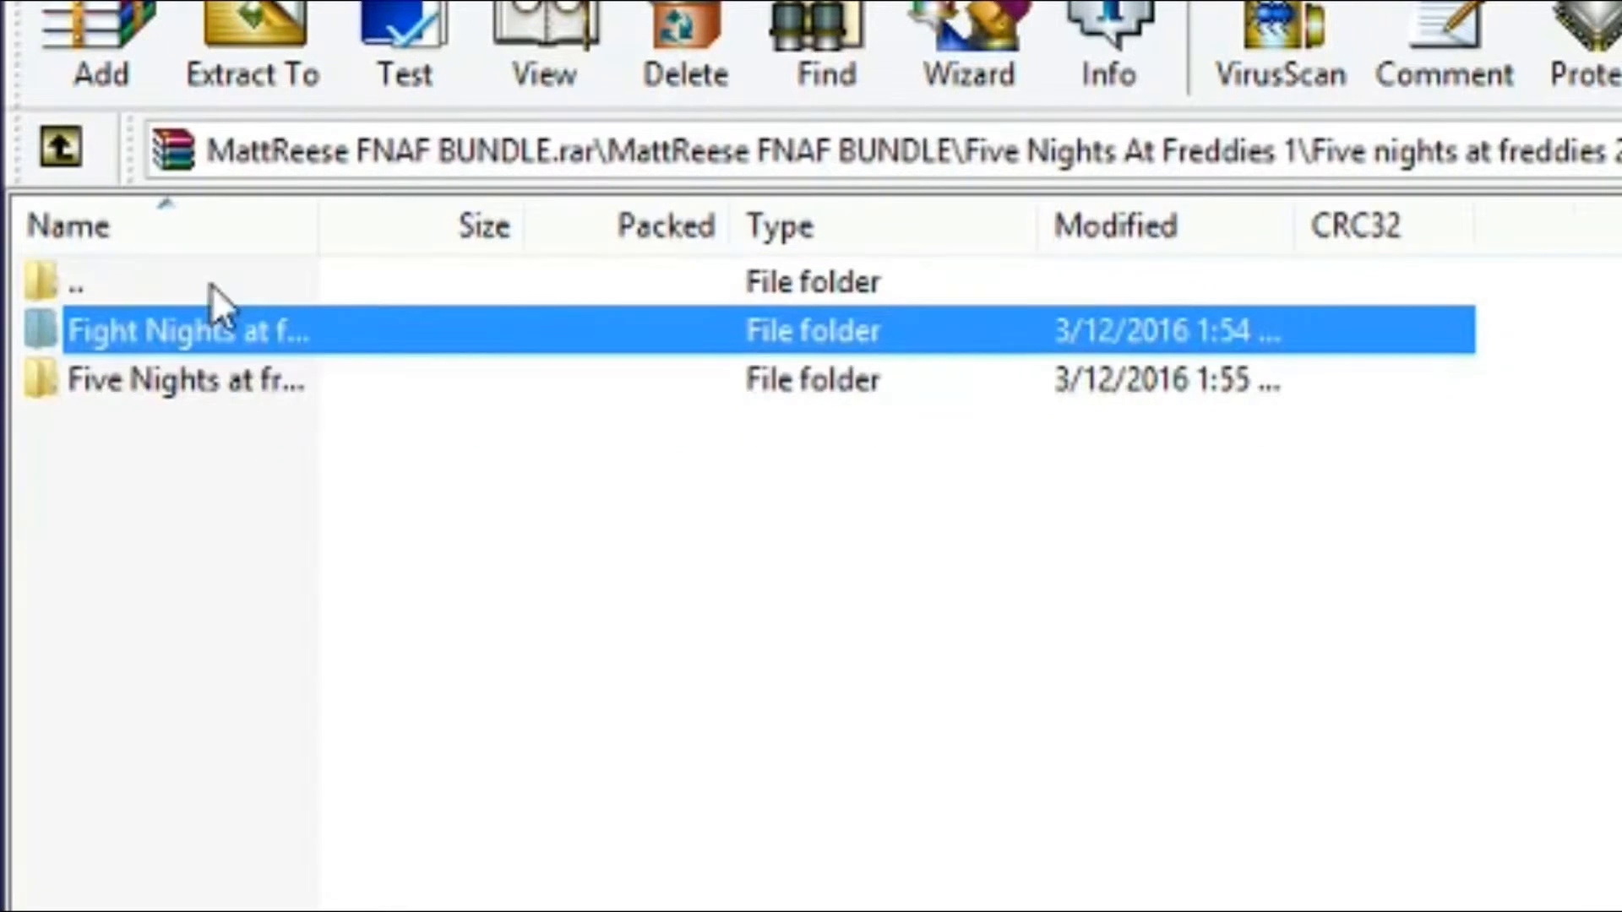
{"action": "double_click", "coordinate": [186, 331]}
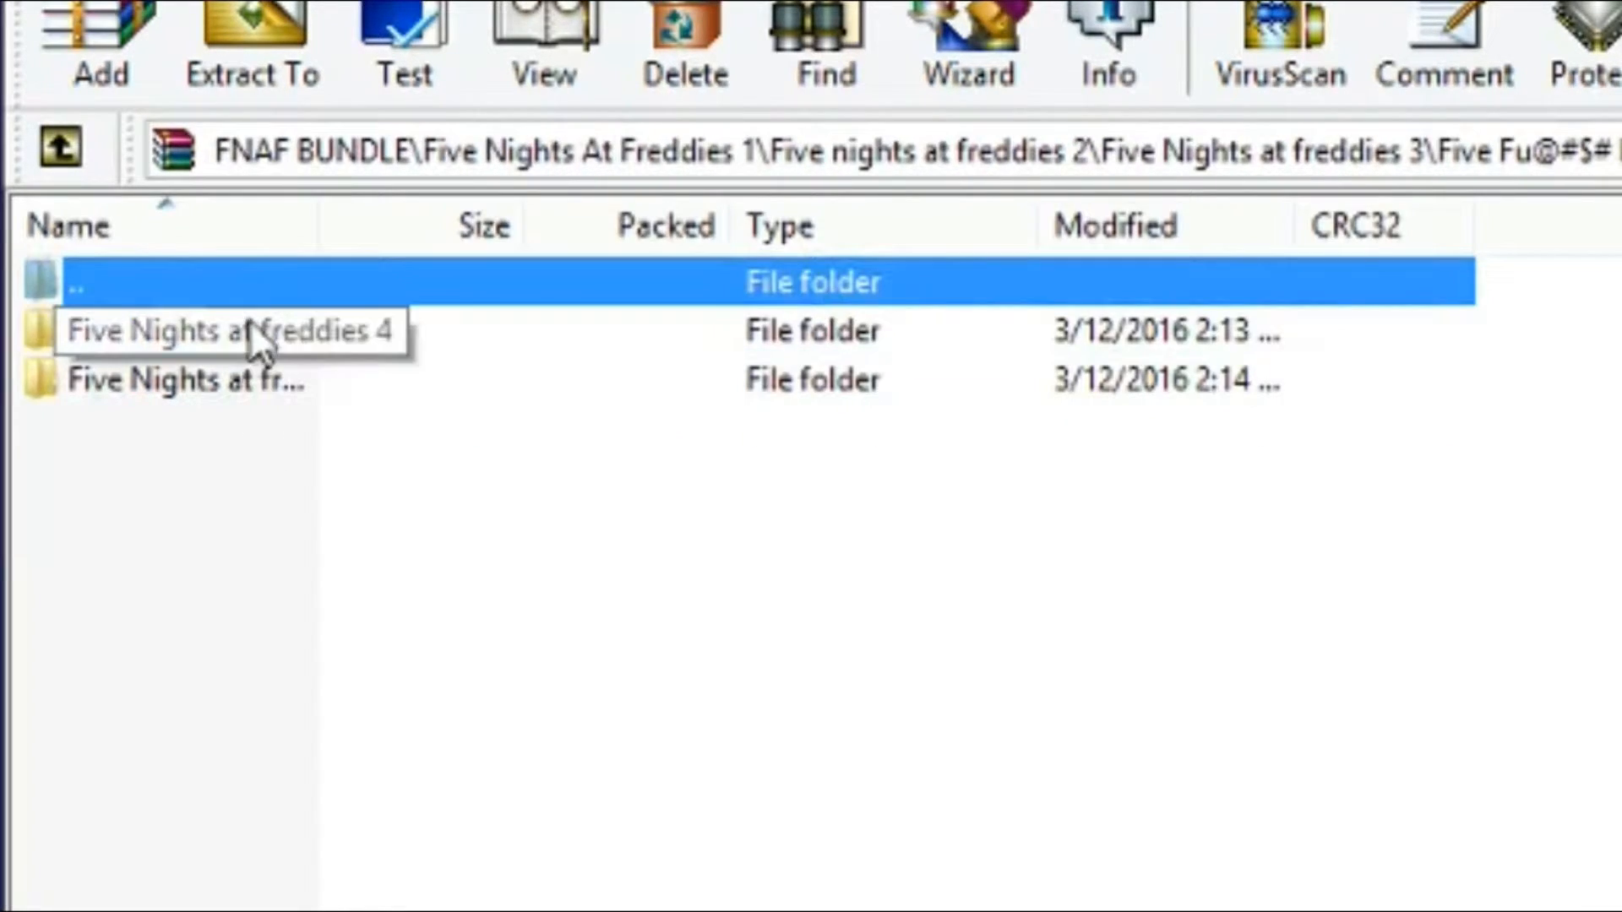
{"action": "double_click", "coordinate": [186, 331]}
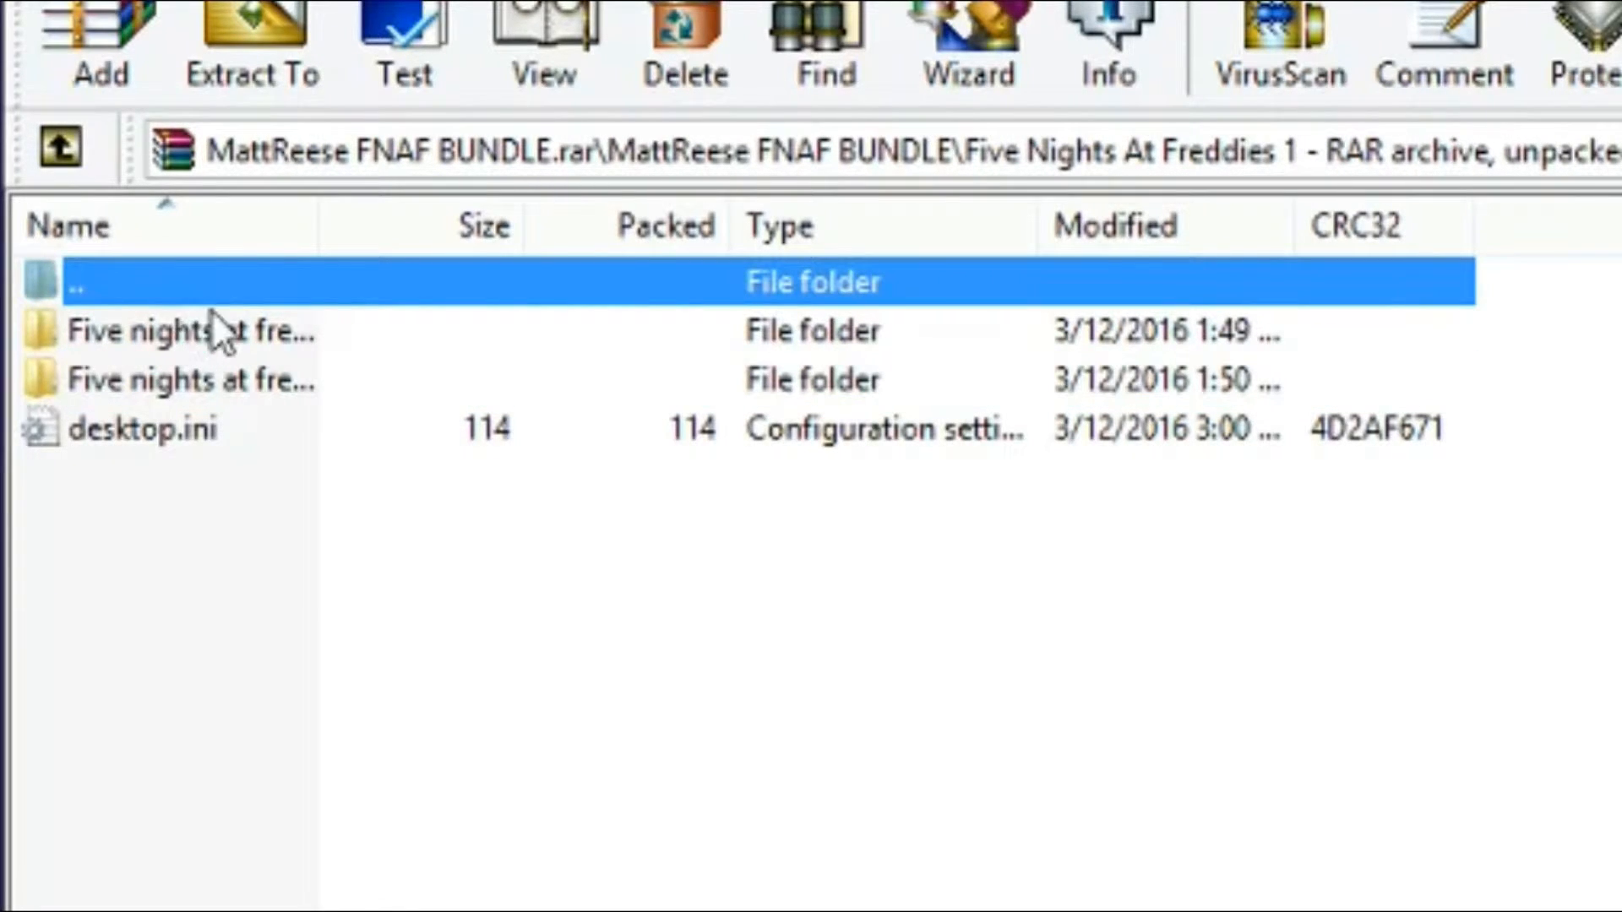
{"action": "mouse_move", "coordinate": [241, 341]}
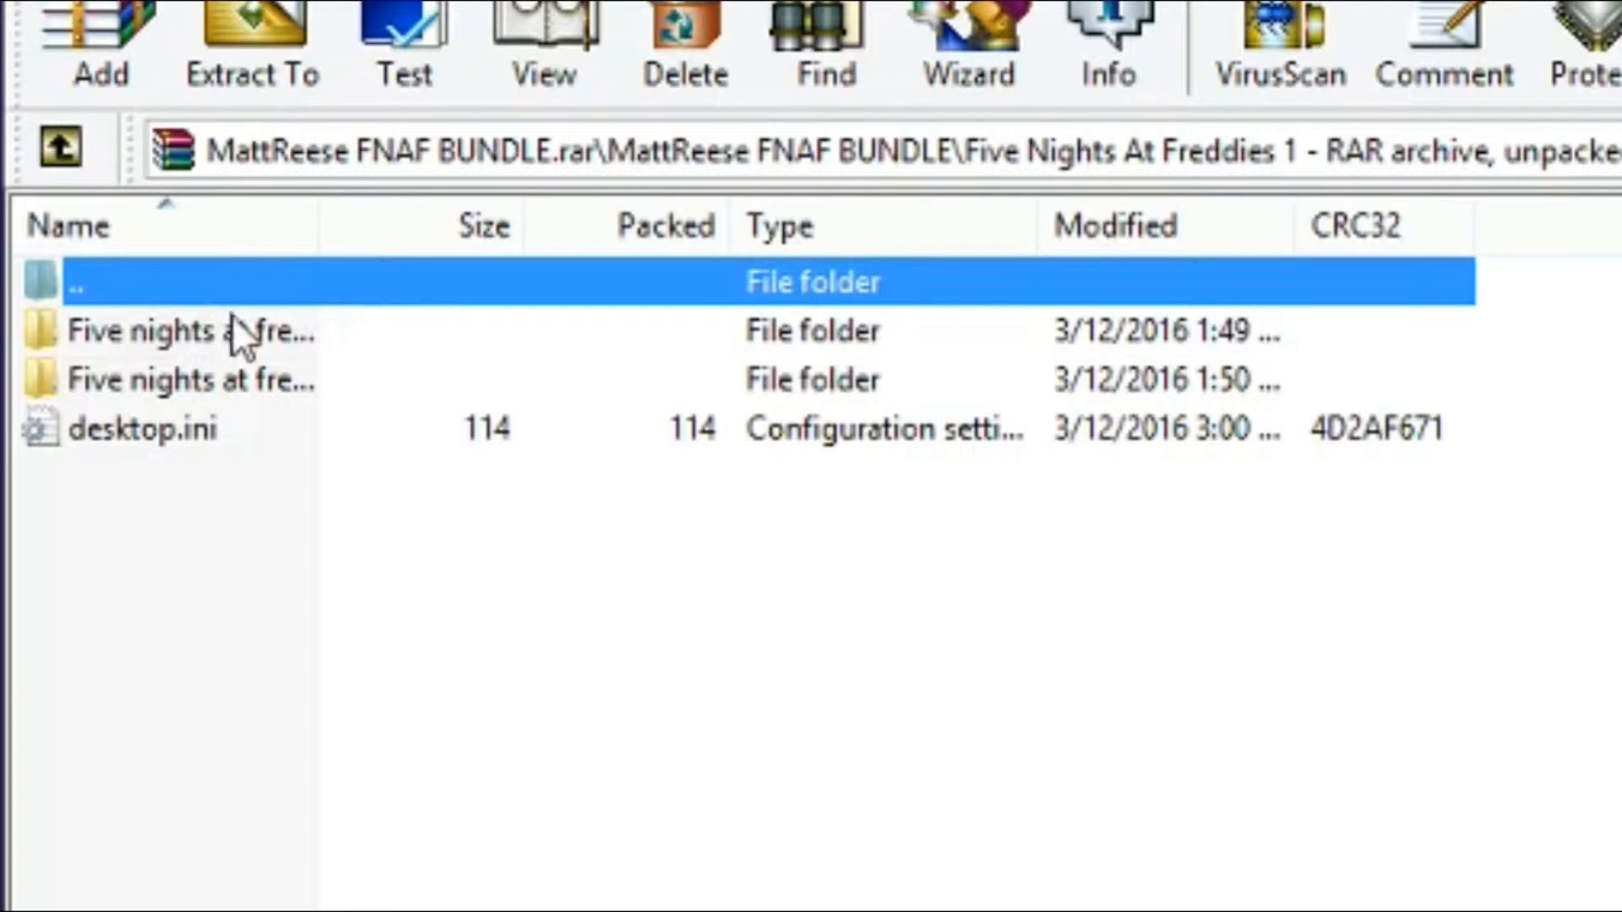
{"action": "mouse_move", "coordinate": [176, 244]}
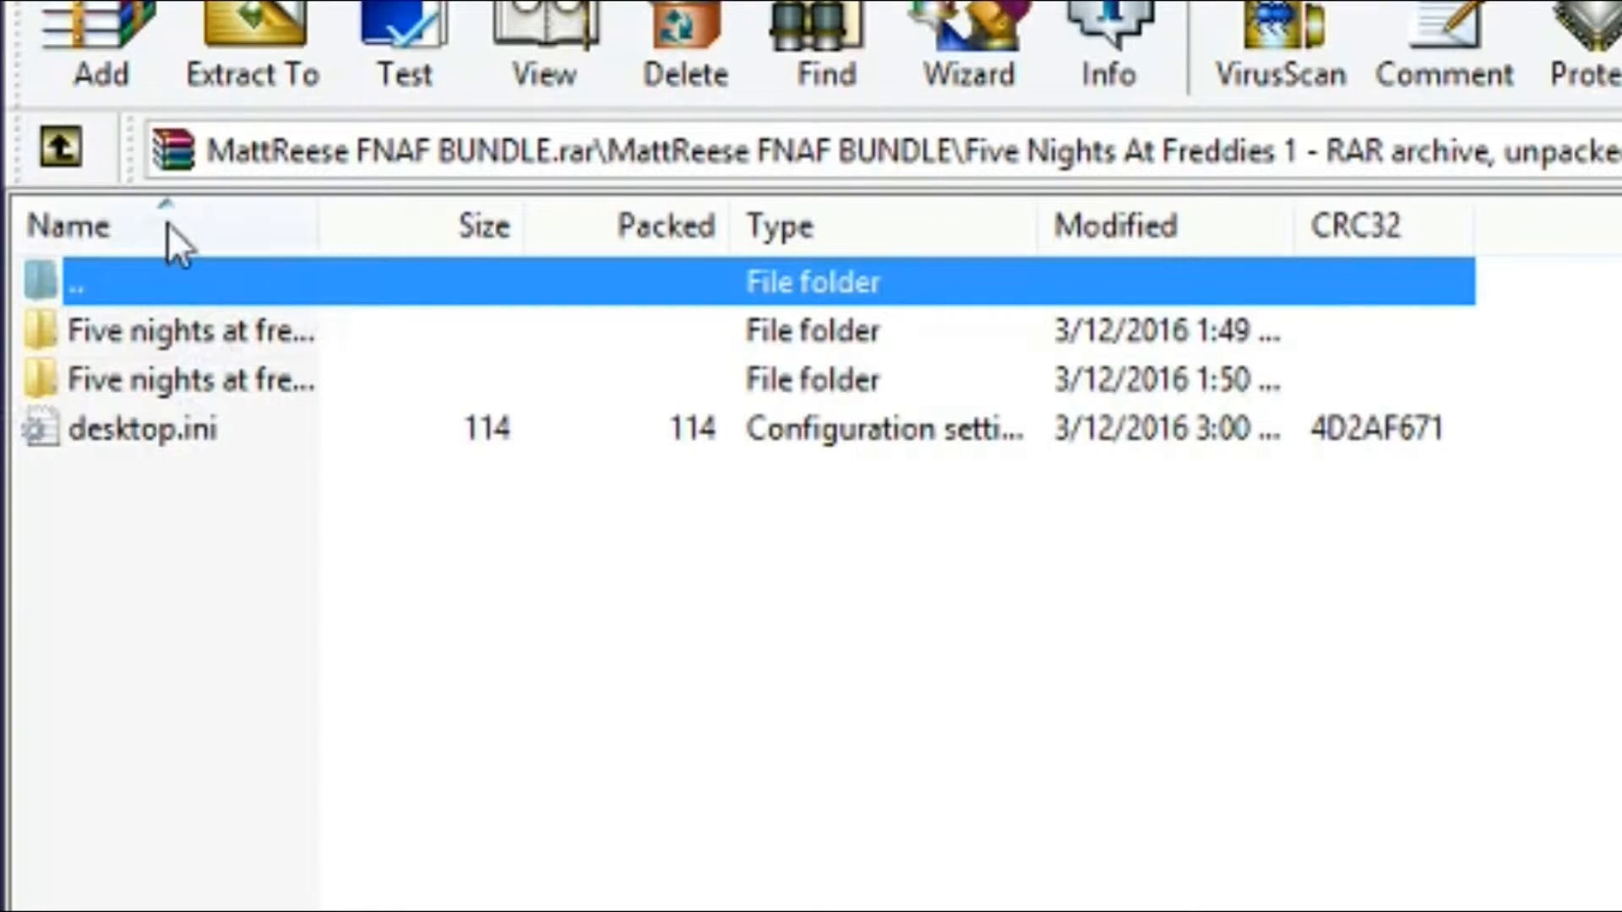
{"action": "mouse_move", "coordinate": [254, 346]}
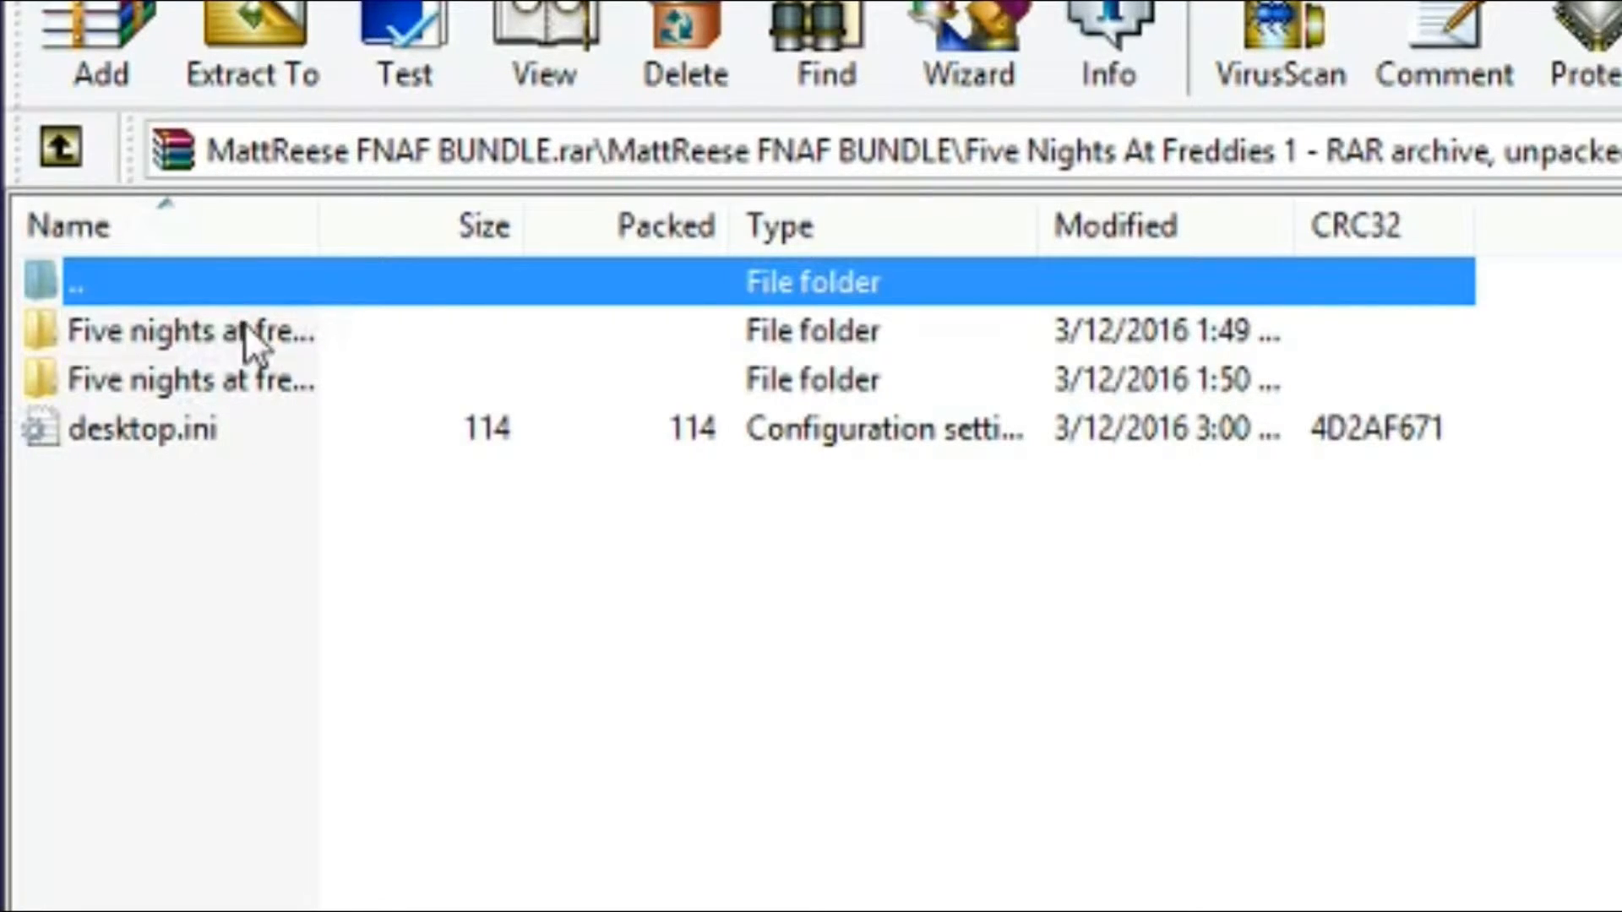
{"action": "left_click", "coordinate": [185, 331]}
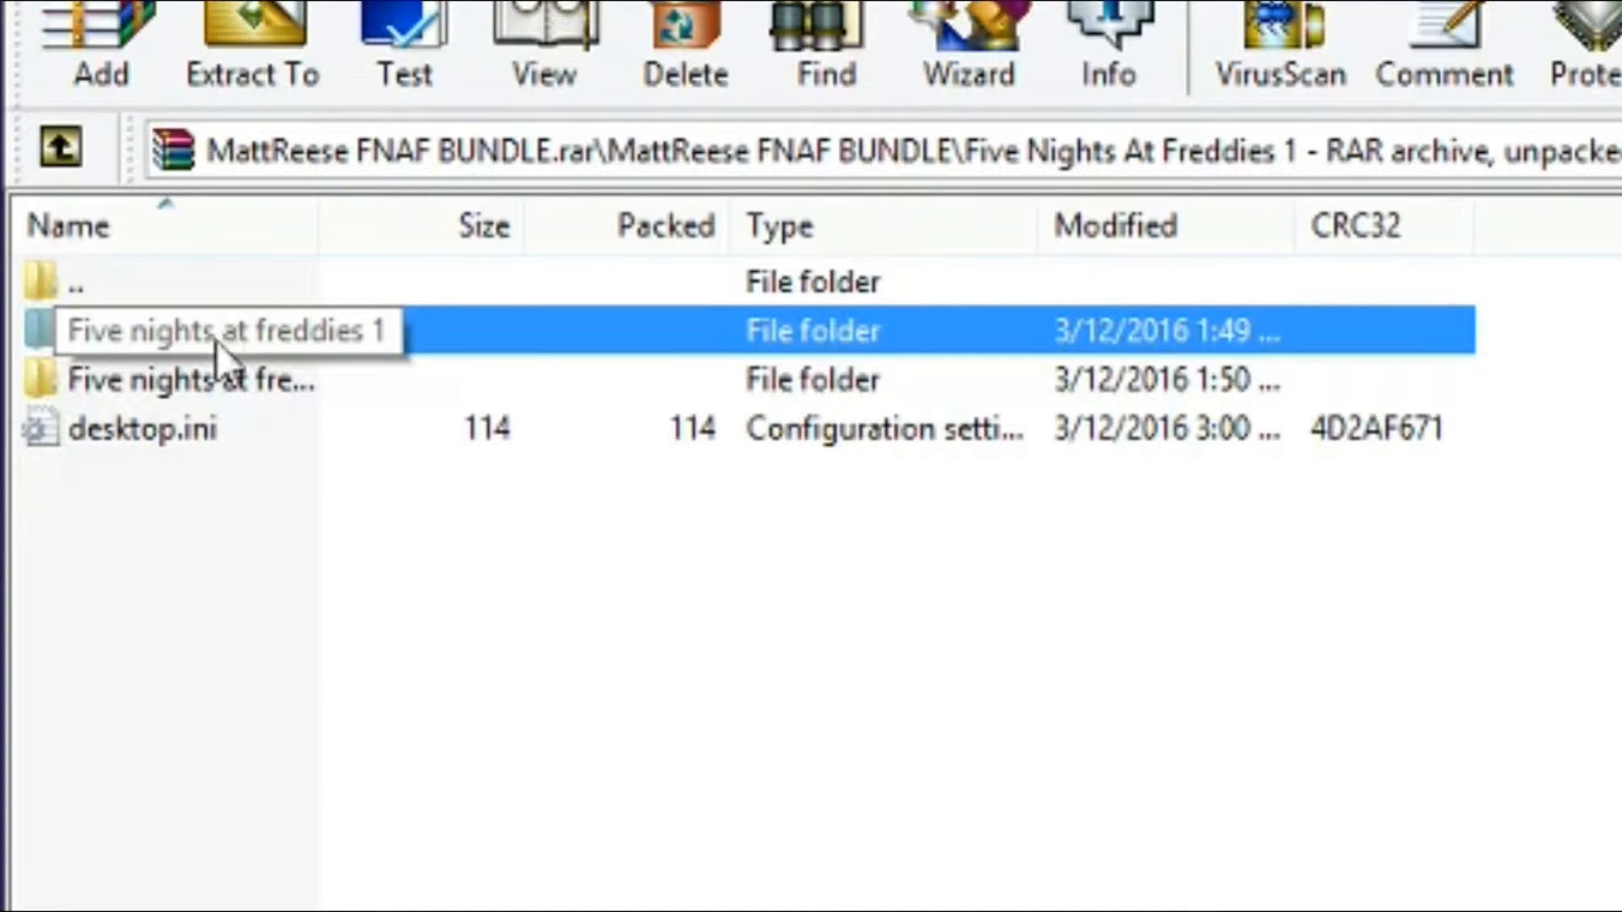
{"action": "mouse_move", "coordinate": [207, 398]}
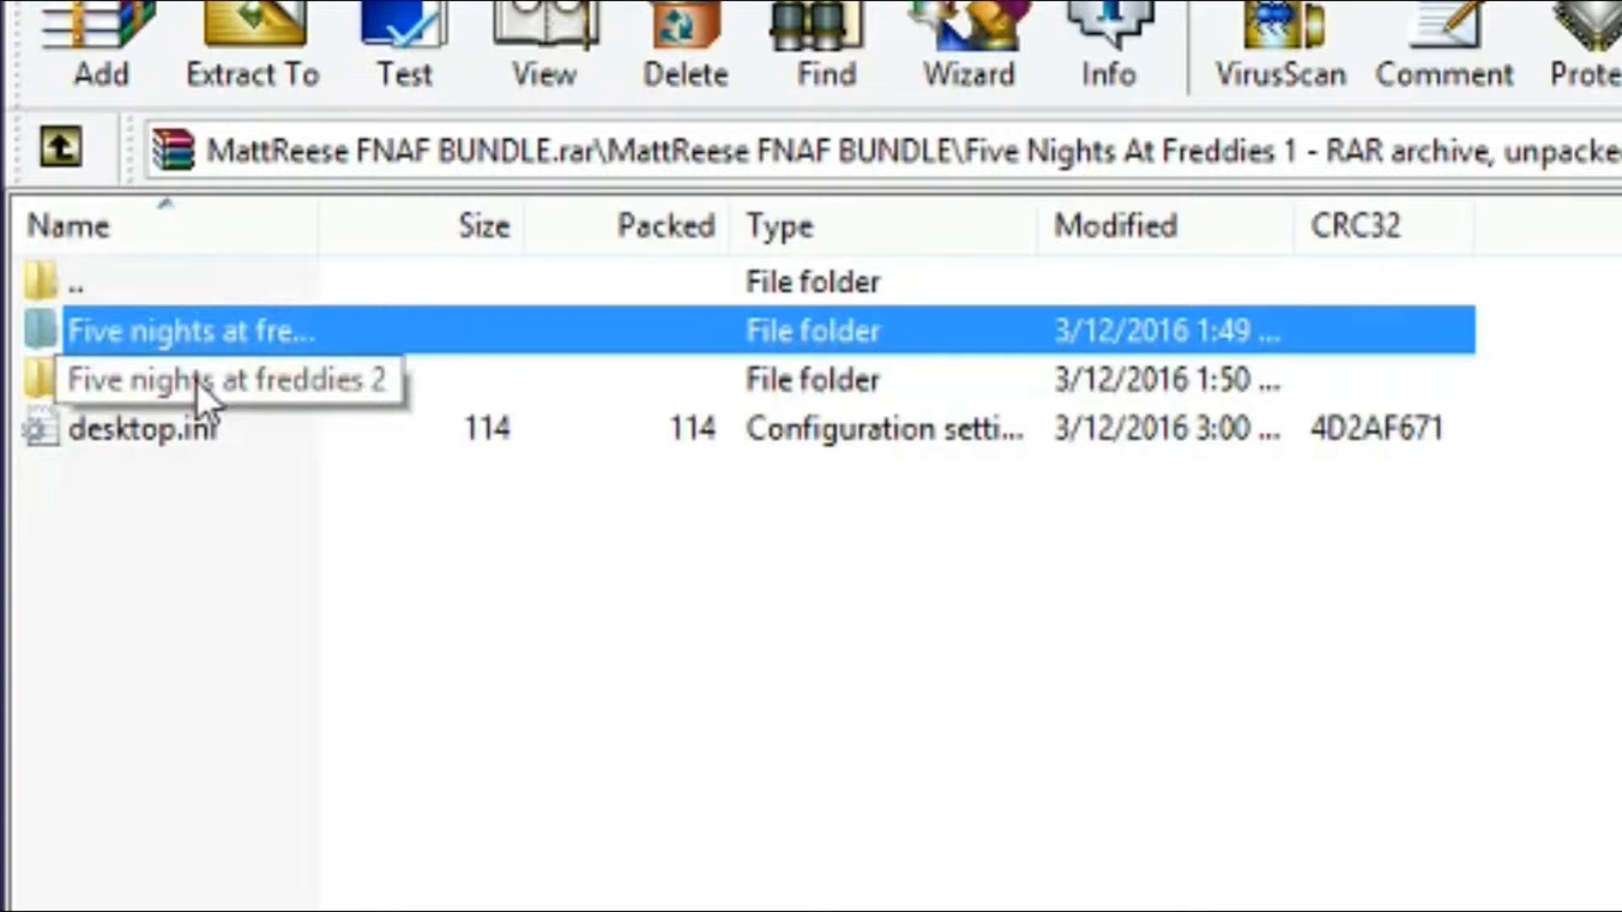
{"action": "mouse_move", "coordinate": [261, 490]}
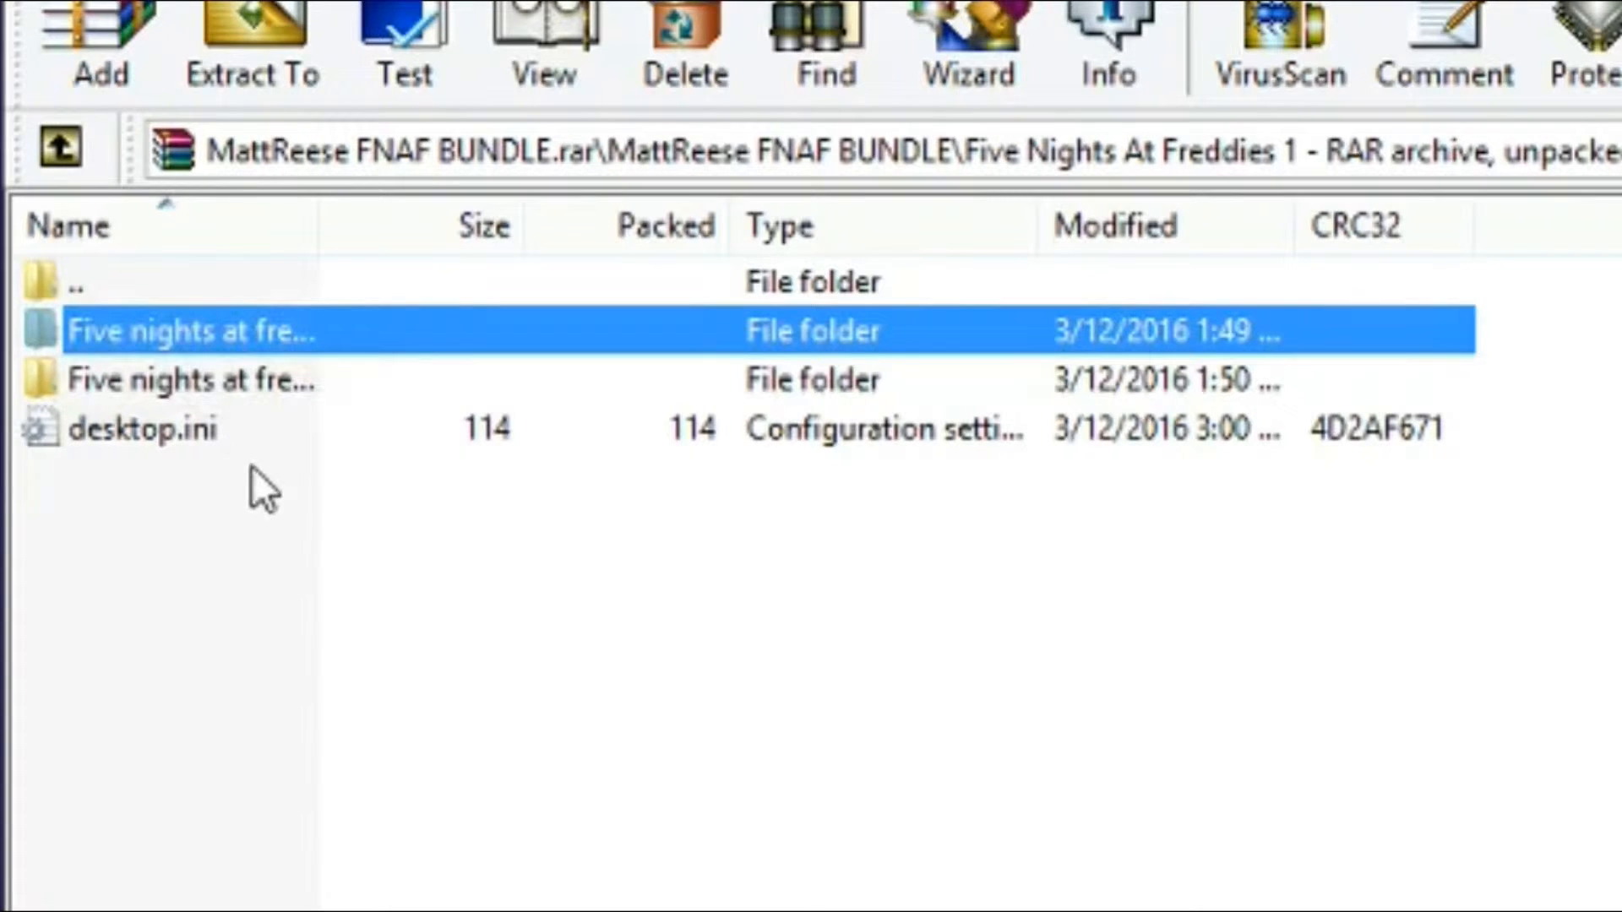
{"action": "mouse_move", "coordinate": [373, 507]}
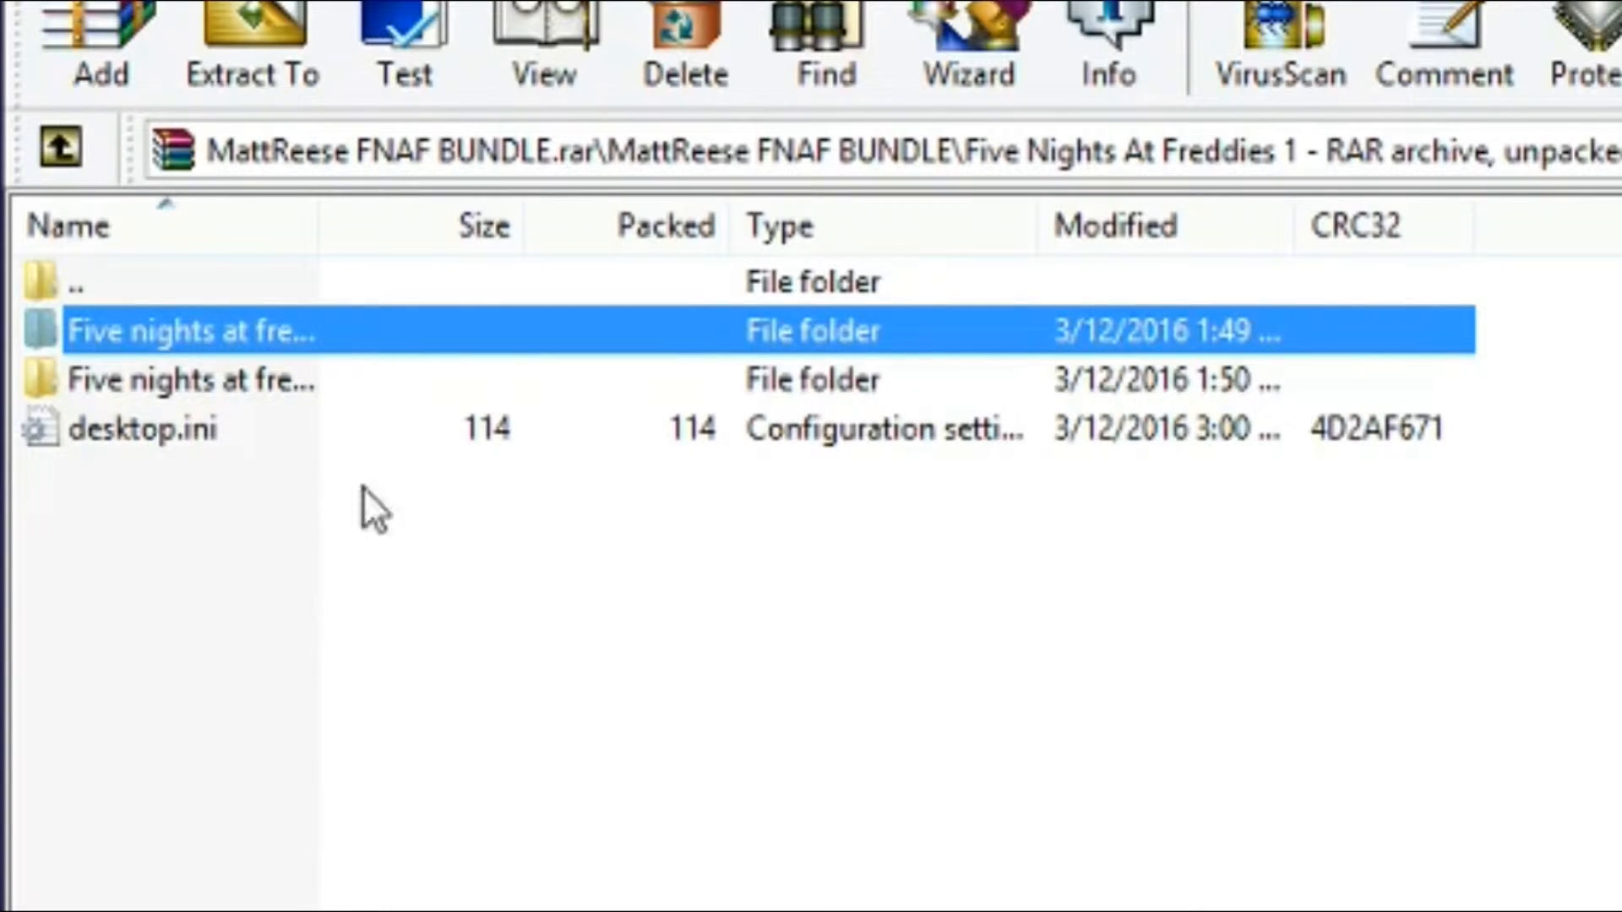
{"action": "mouse_move", "coordinate": [88, 329]}
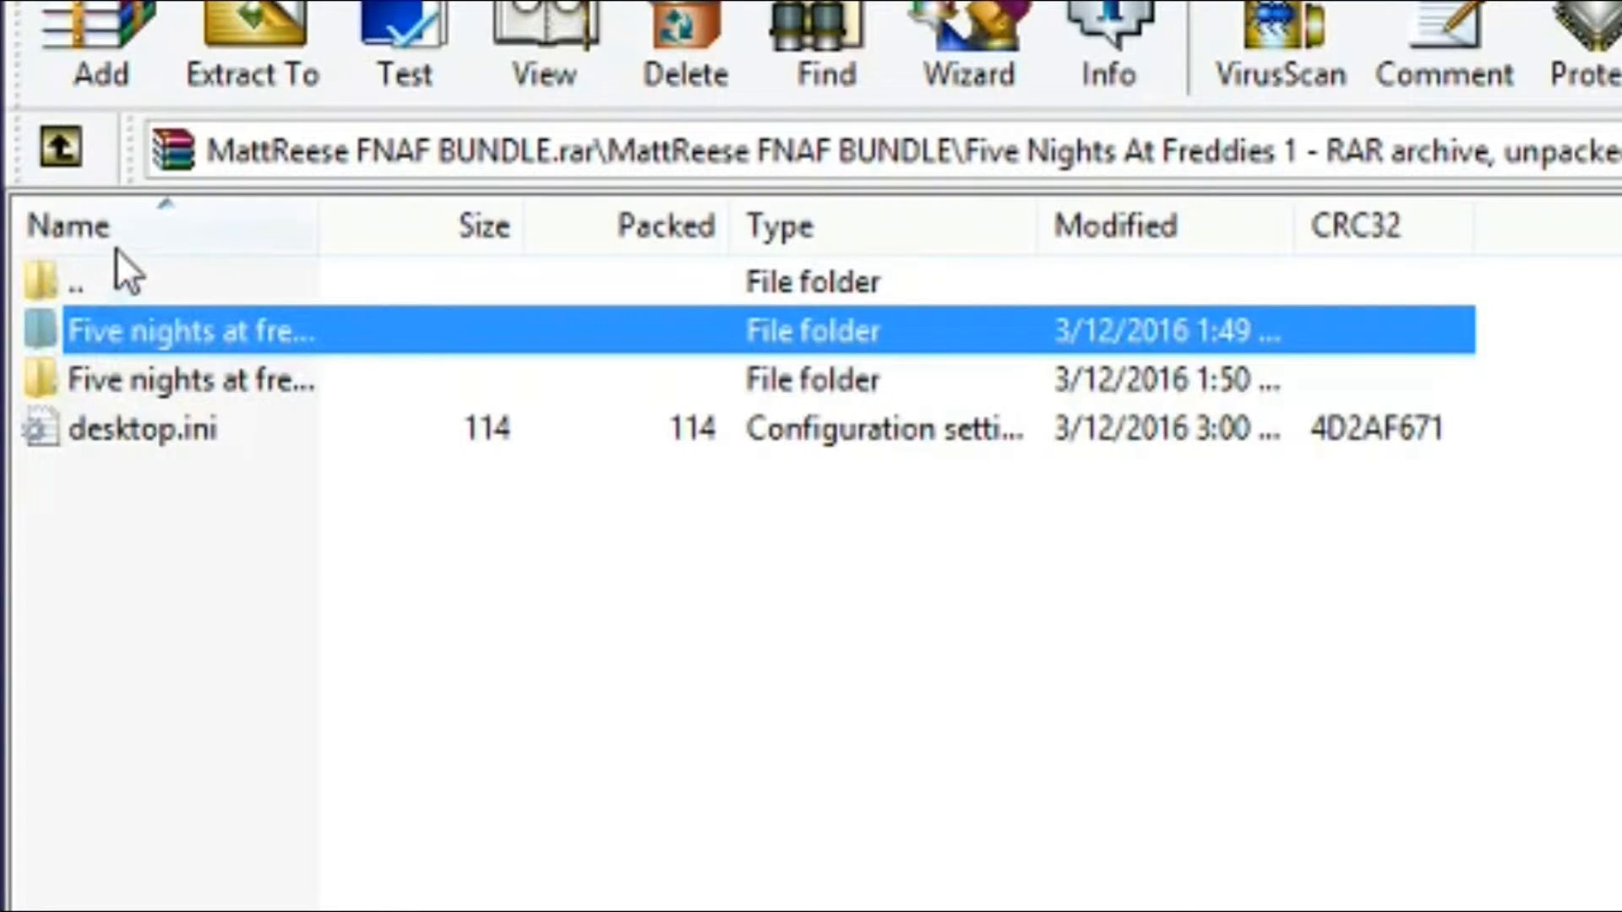
{"action": "mouse_move", "coordinate": [121, 262]}
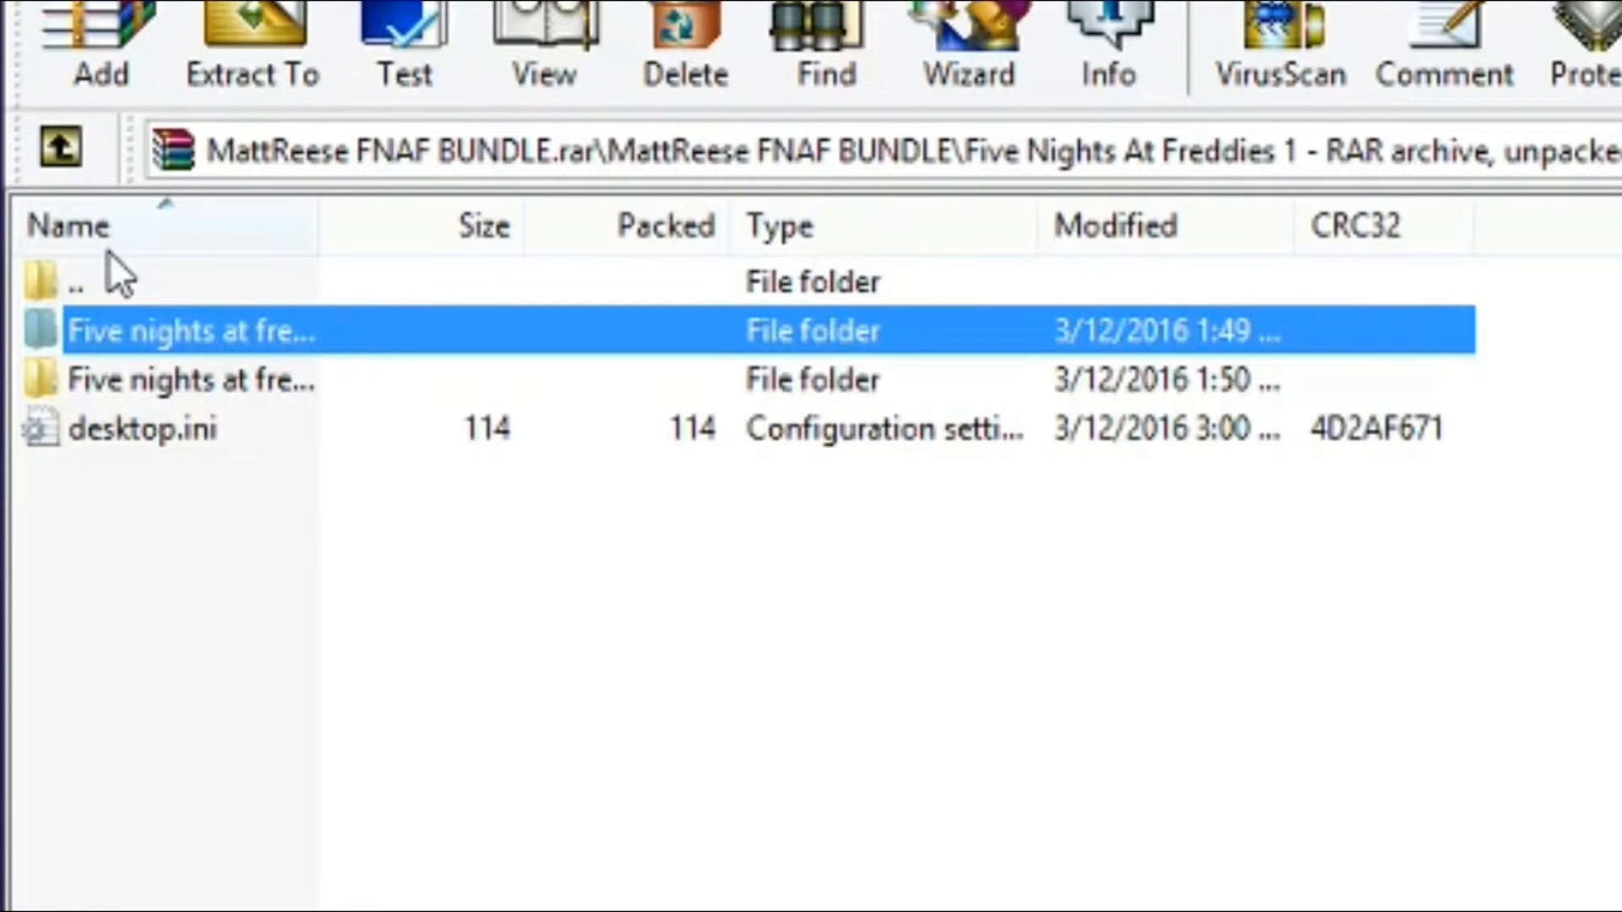
{"action": "mouse_move", "coordinate": [124, 311]}
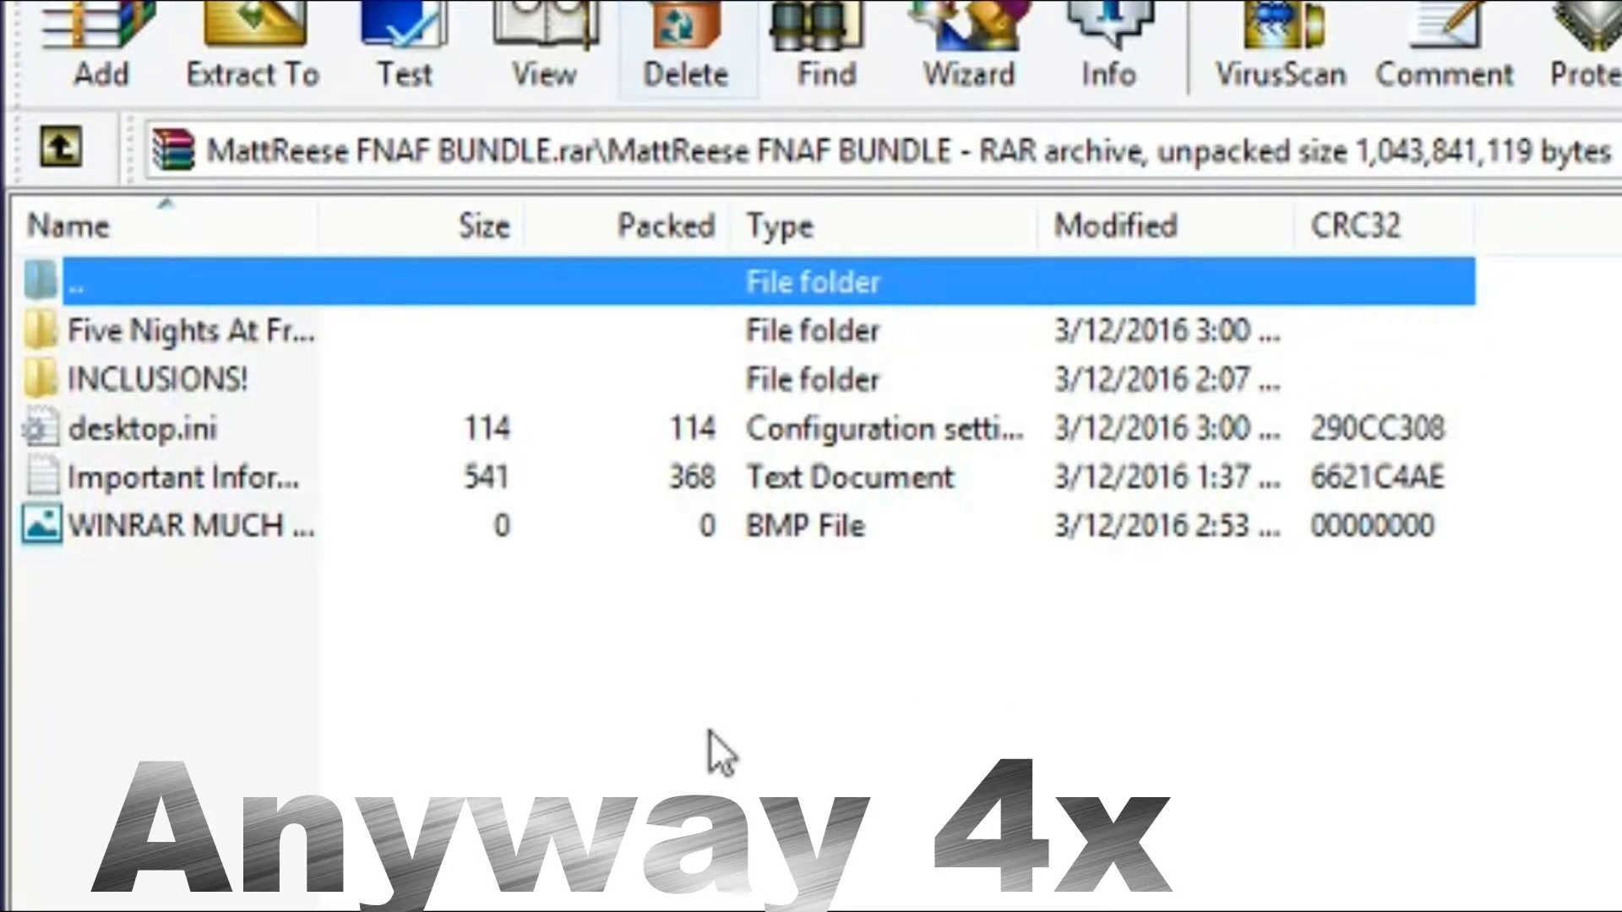
{"action": "left_click", "coordinate": [186, 526]}
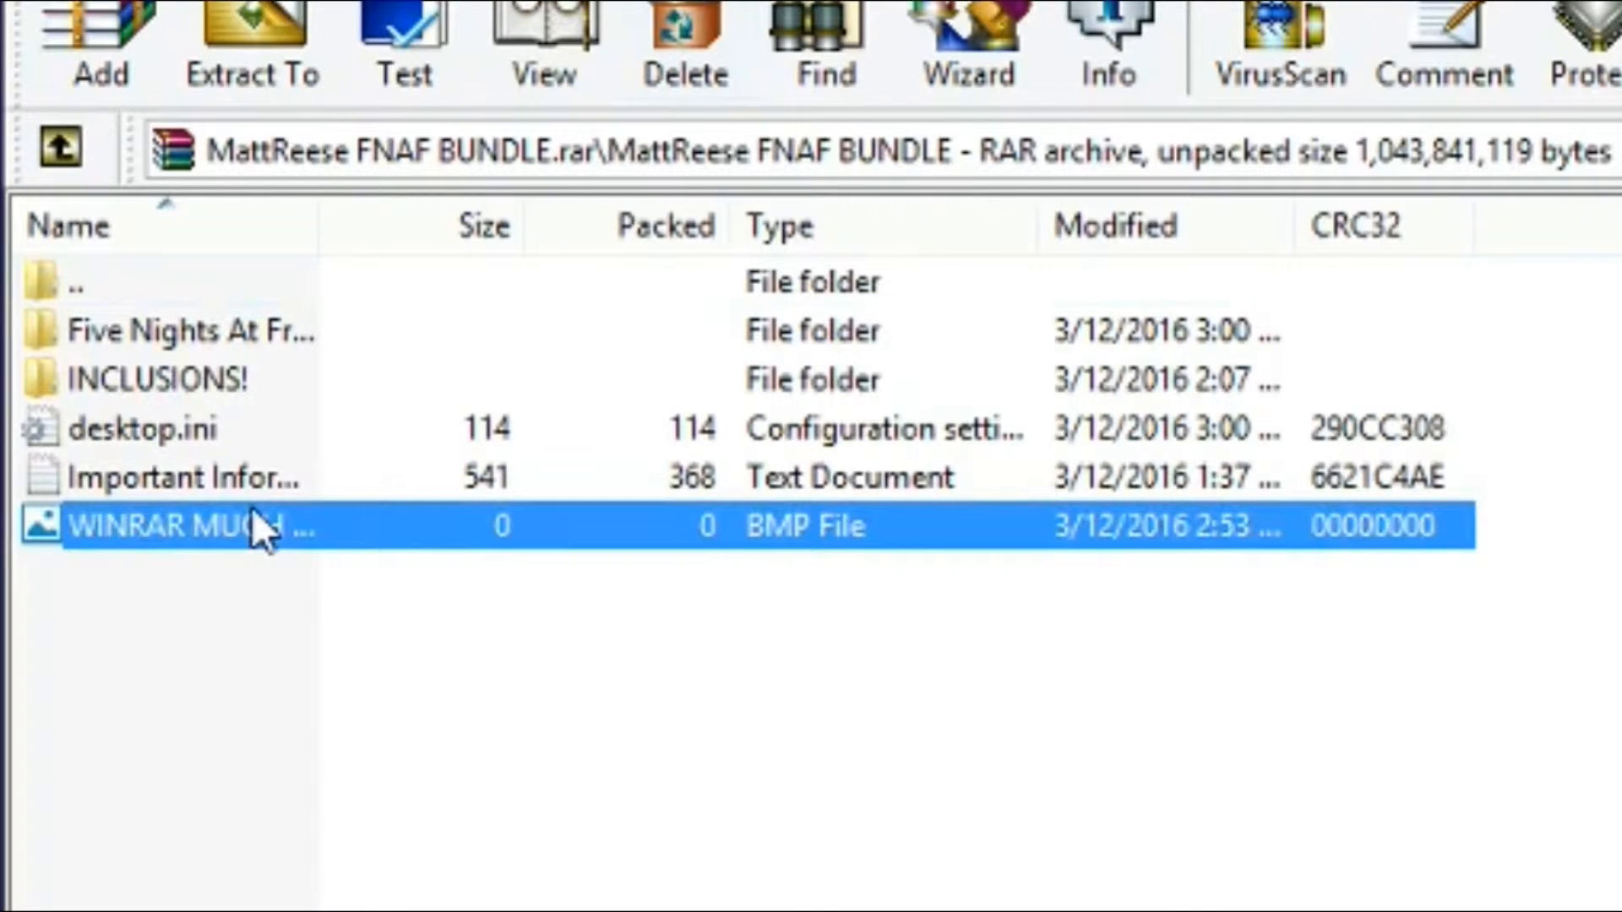
{"action": "left_click", "coordinate": [186, 477]}
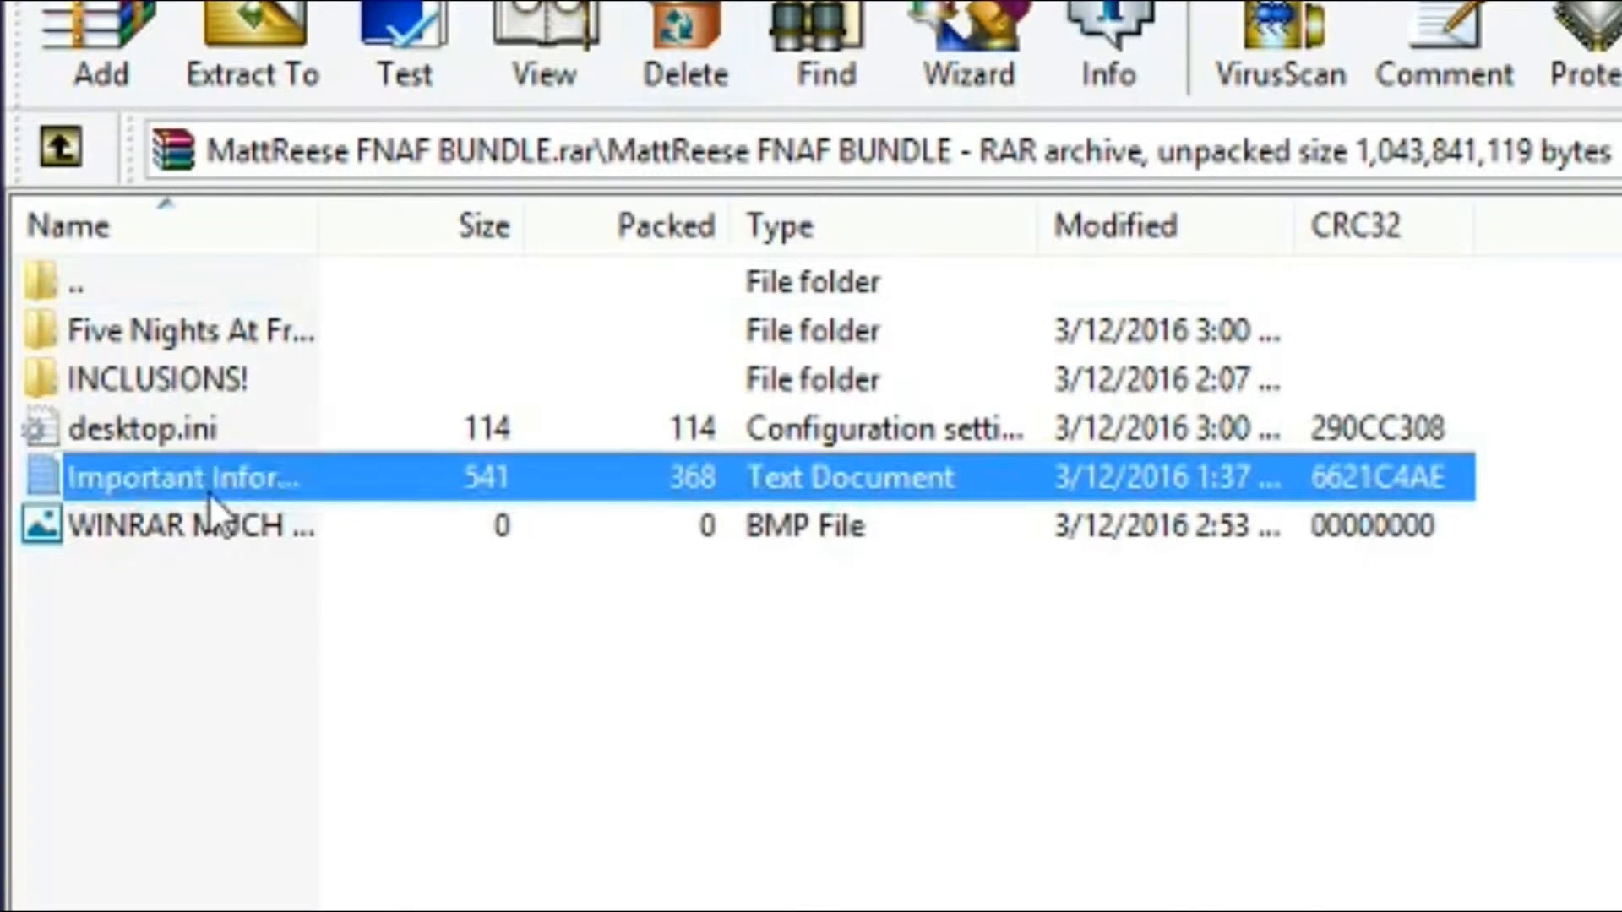
{"action": "double_click", "coordinate": [192, 477]}
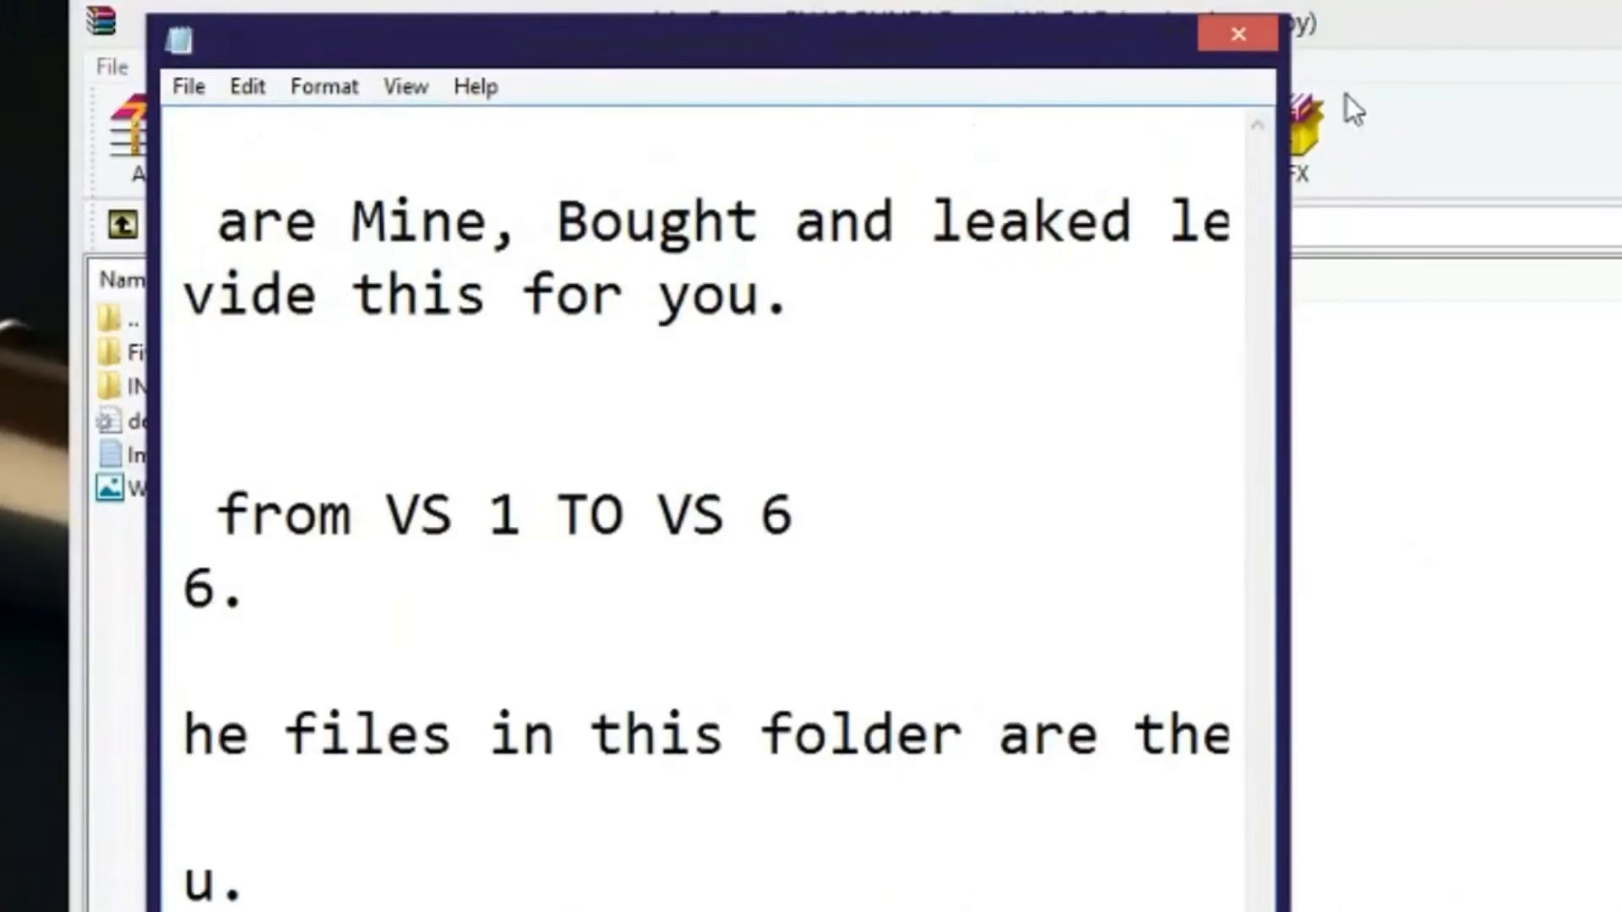
{"action": "left_click", "coordinate": [1237, 33]}
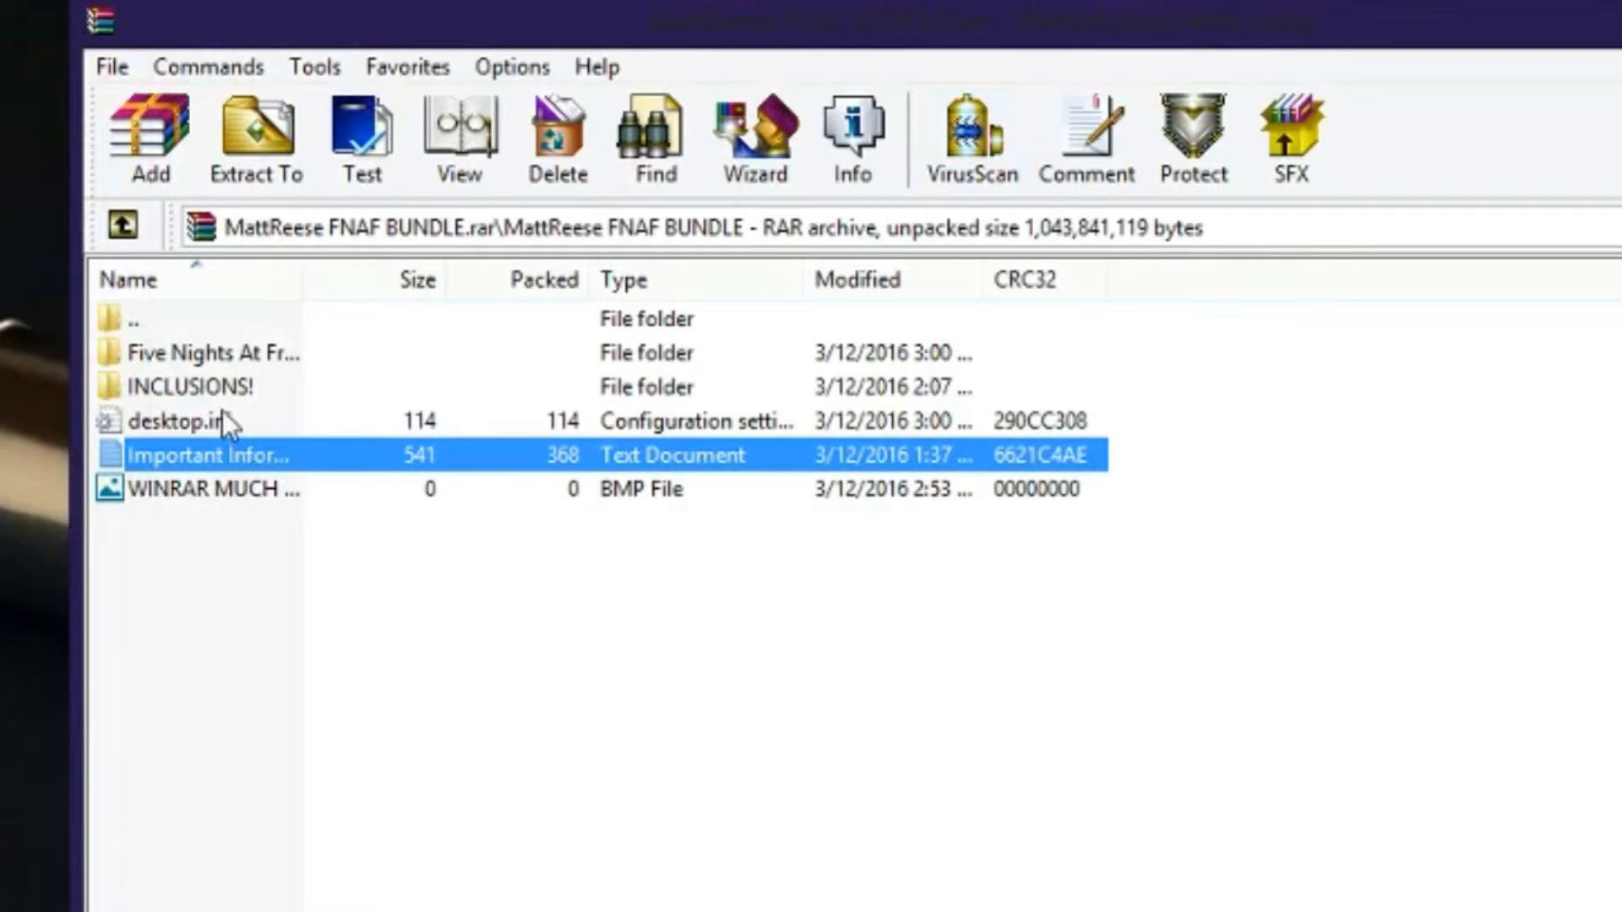
{"action": "double_click", "coordinate": [188, 386]}
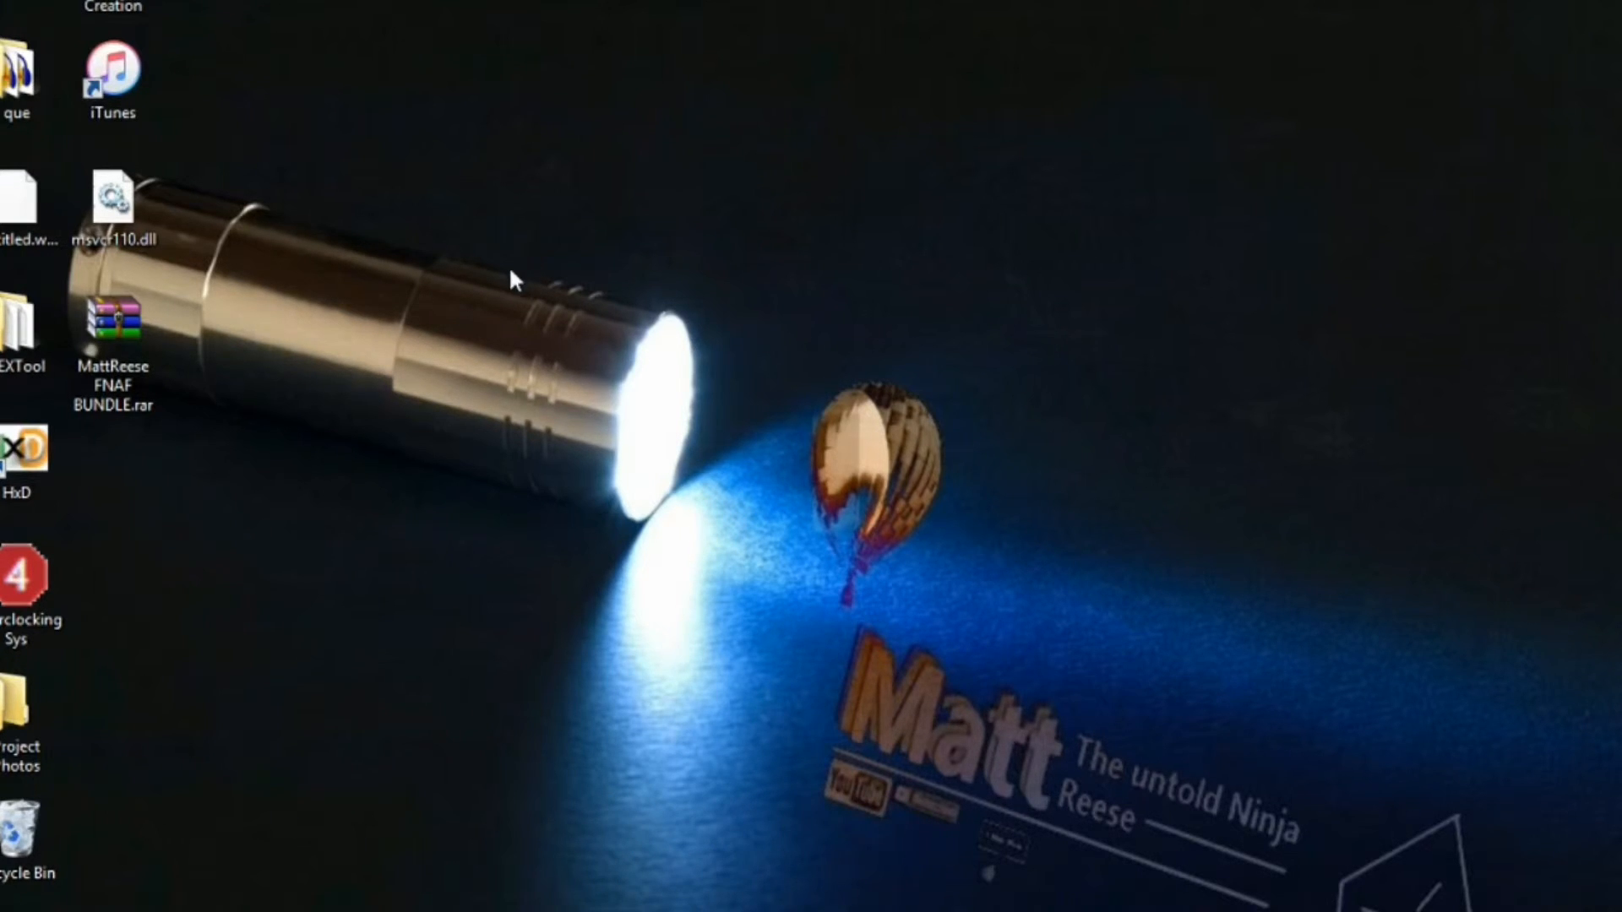
{"action": "left_click", "coordinate": [112, 331]}
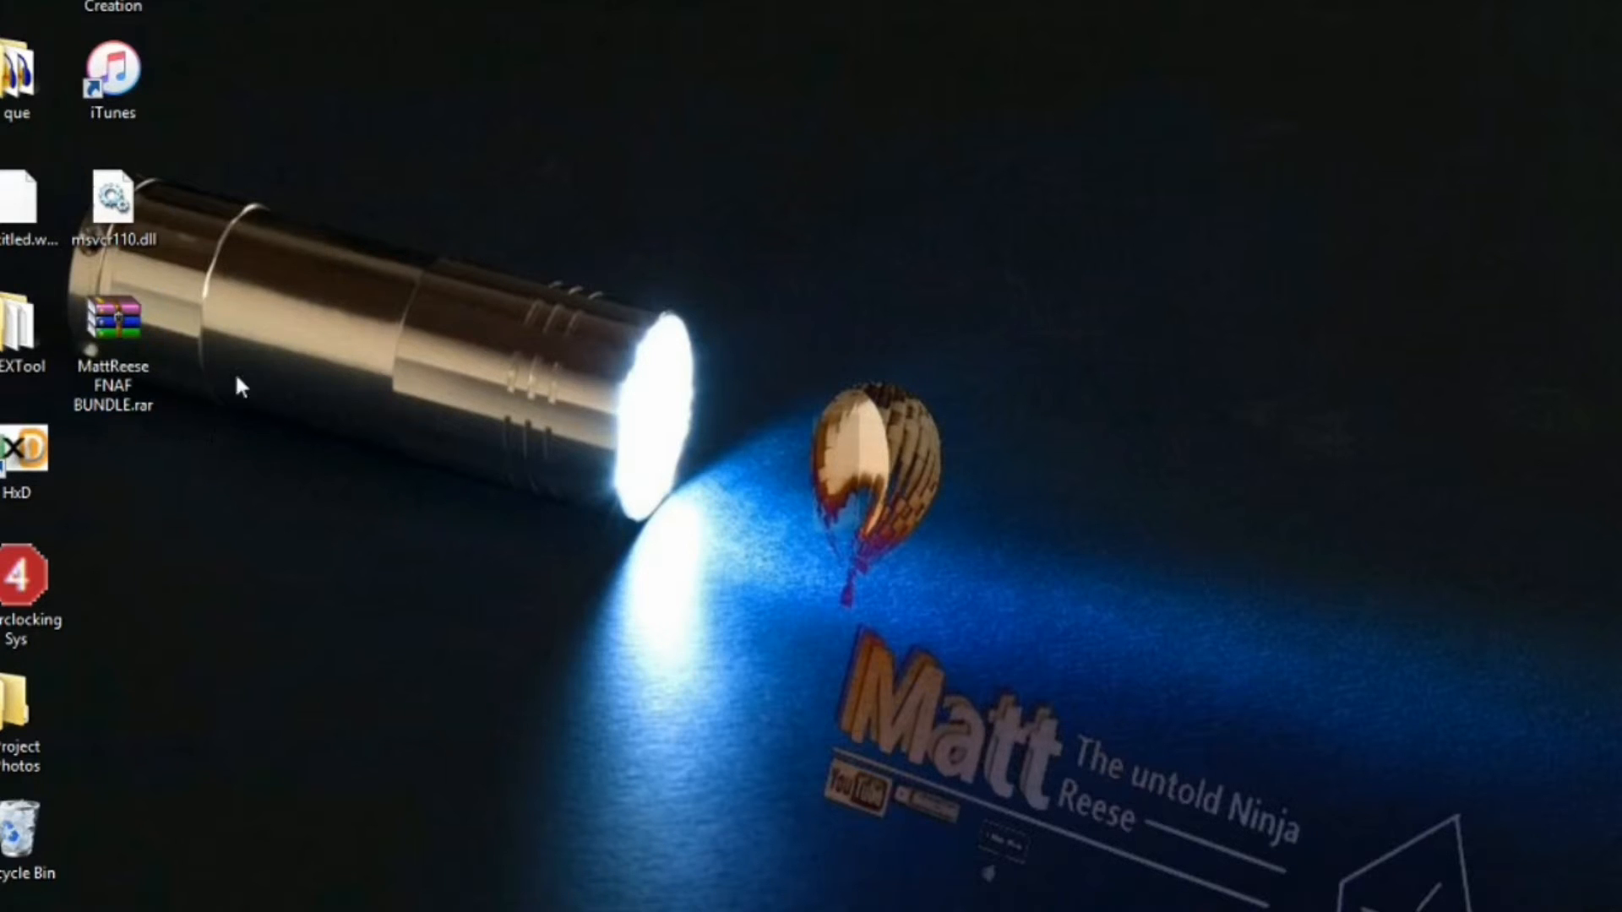
{"action": "mouse_move", "coordinate": [207, 673]}
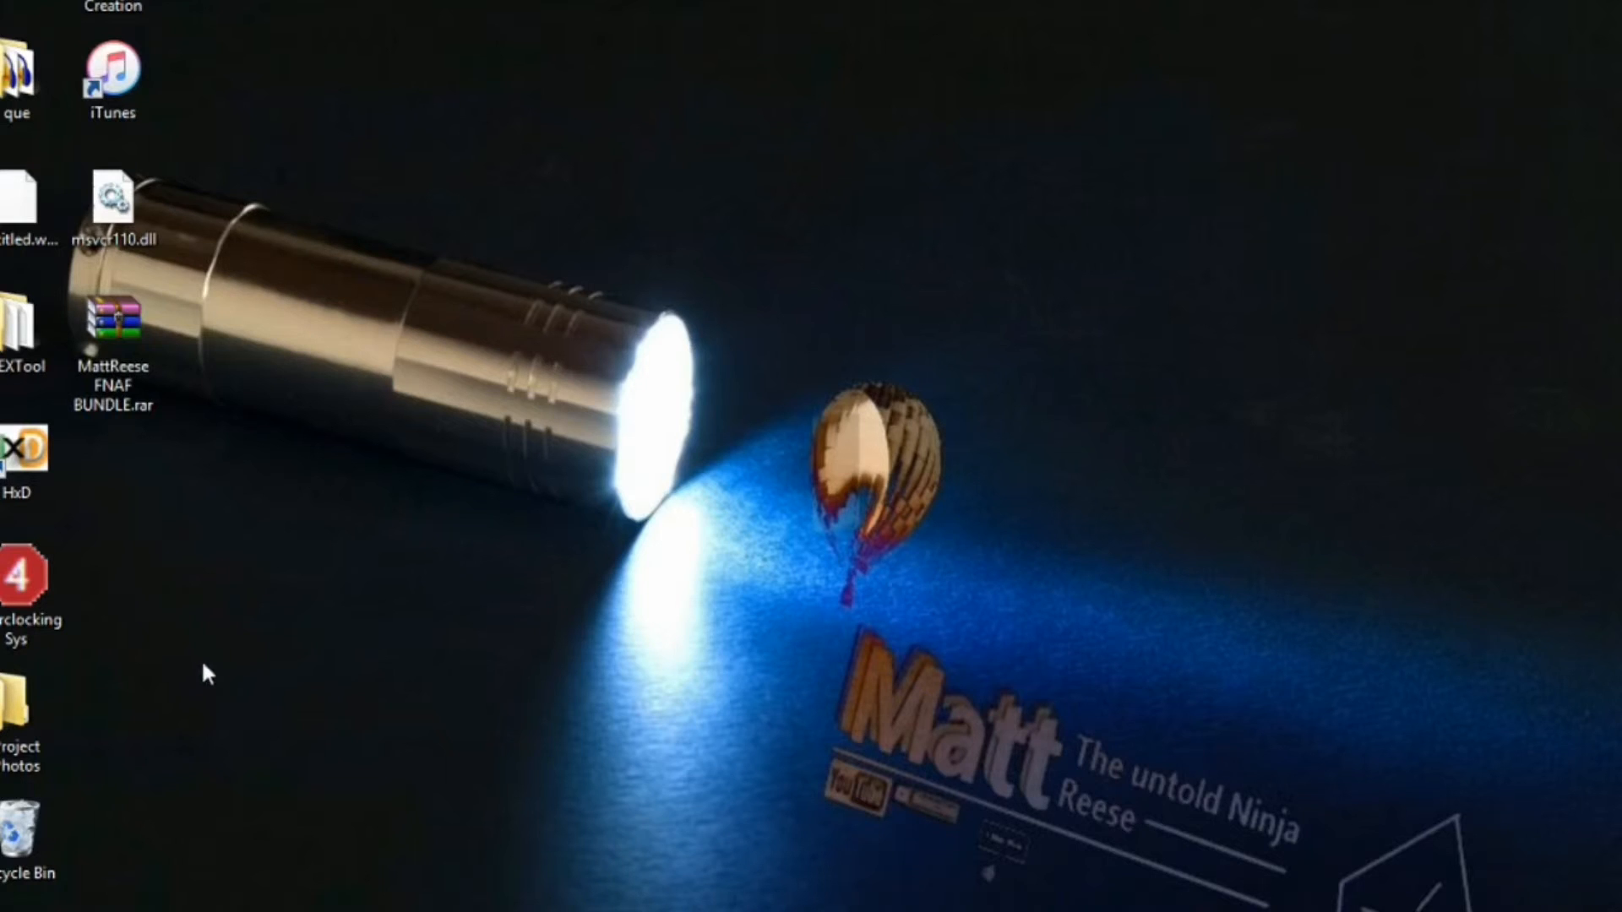
{"action": "mouse_move", "coordinate": [249, 692]}
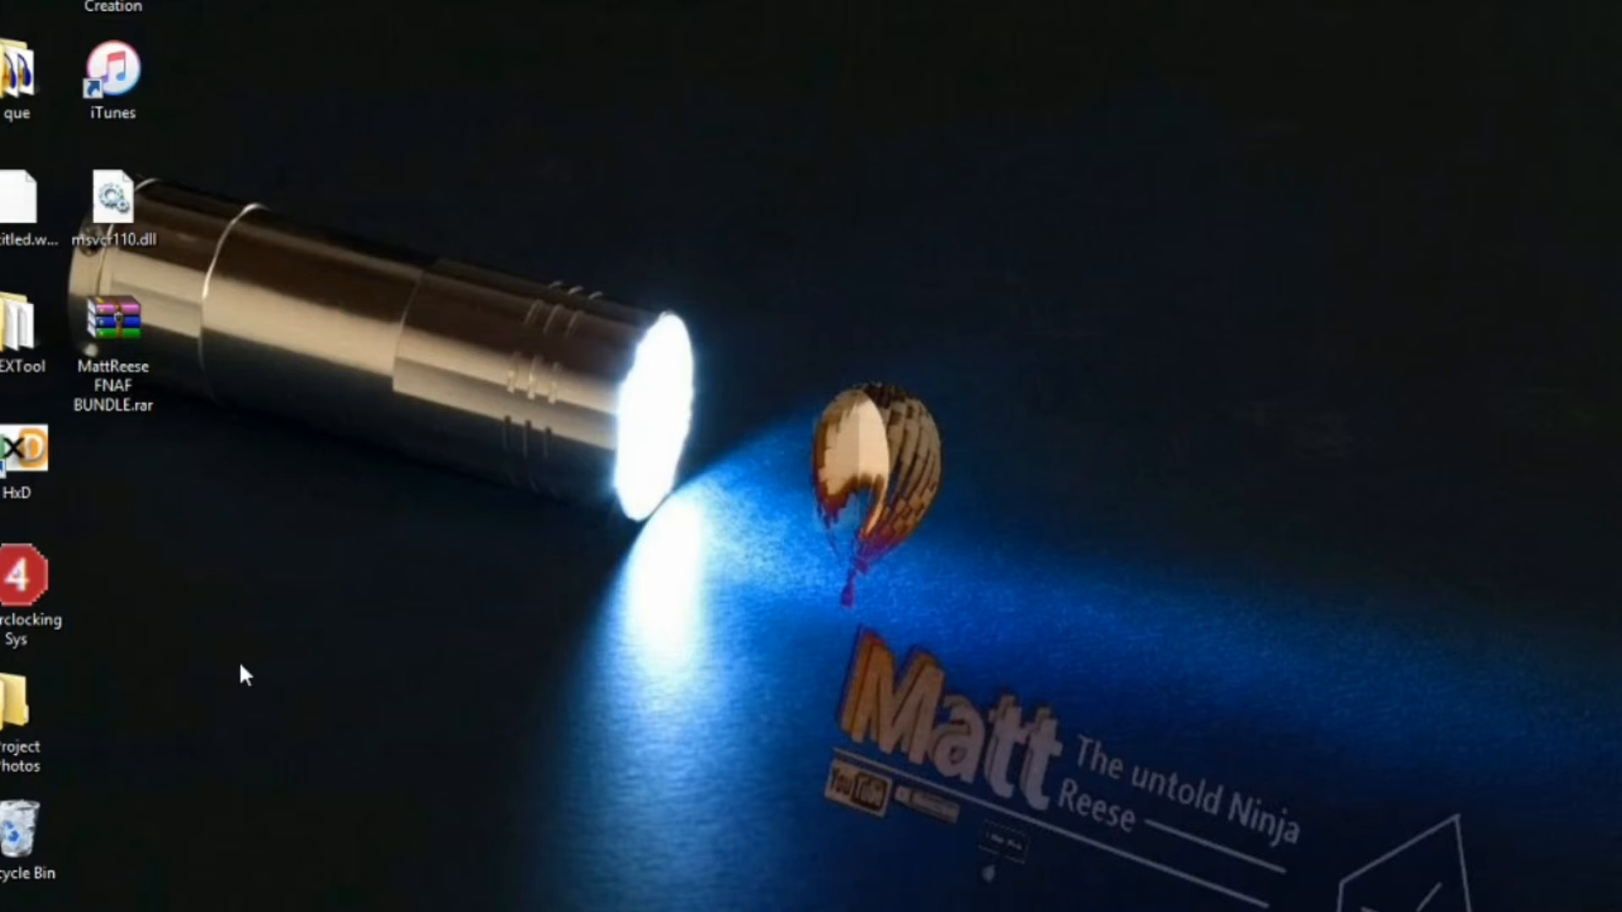
{"action": "mouse_move", "coordinate": [277, 674]}
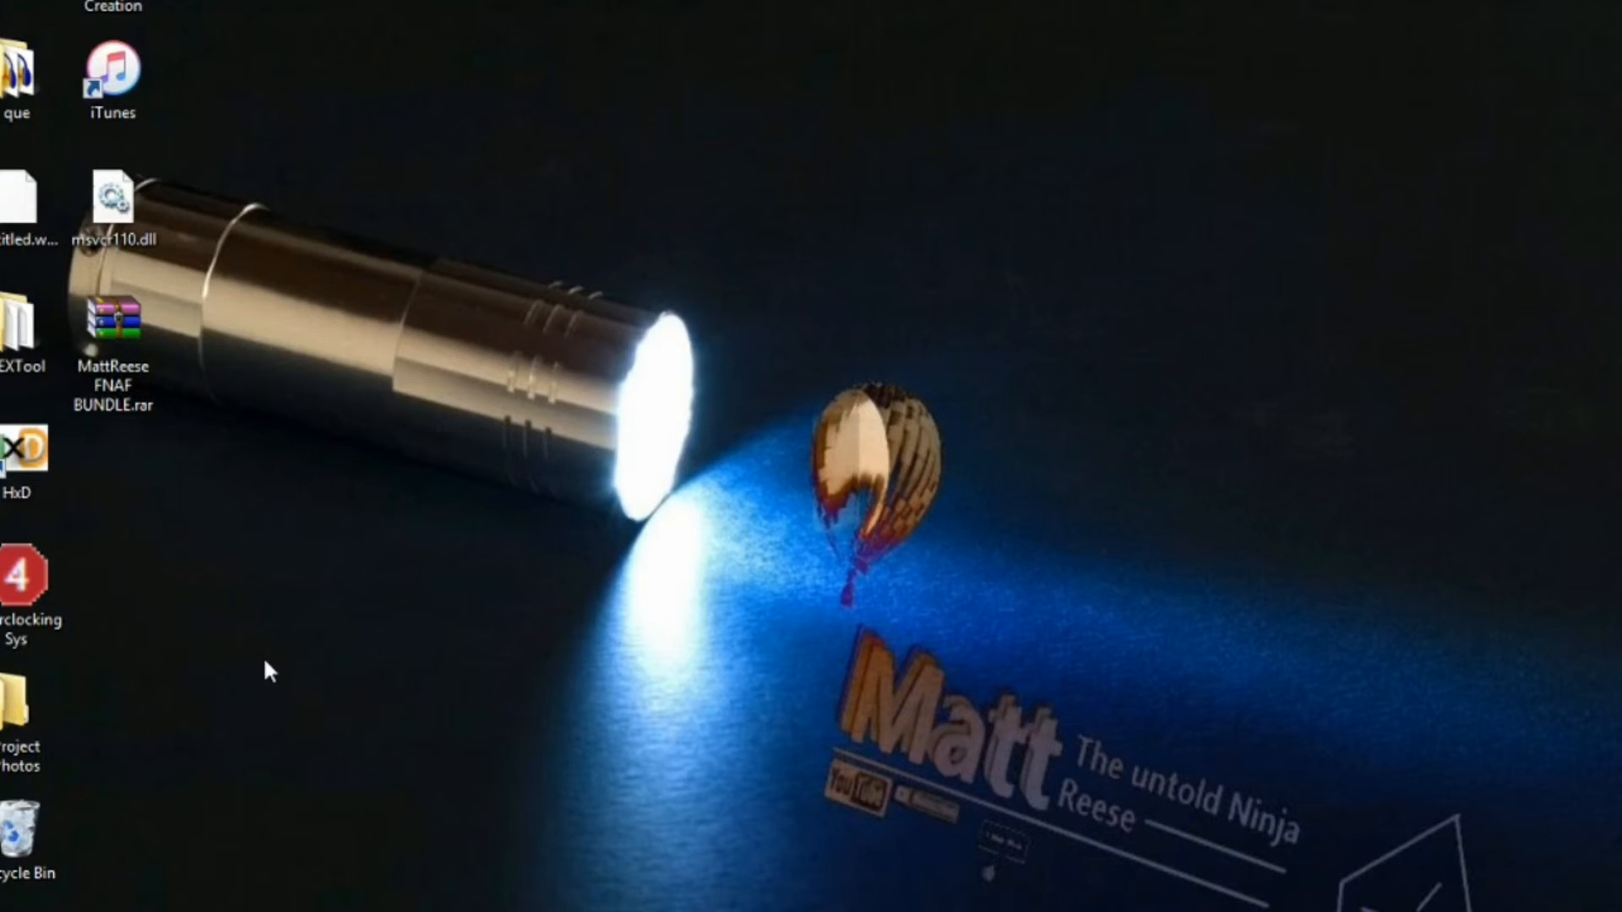
{"action": "mouse_move", "coordinate": [20, 197]}
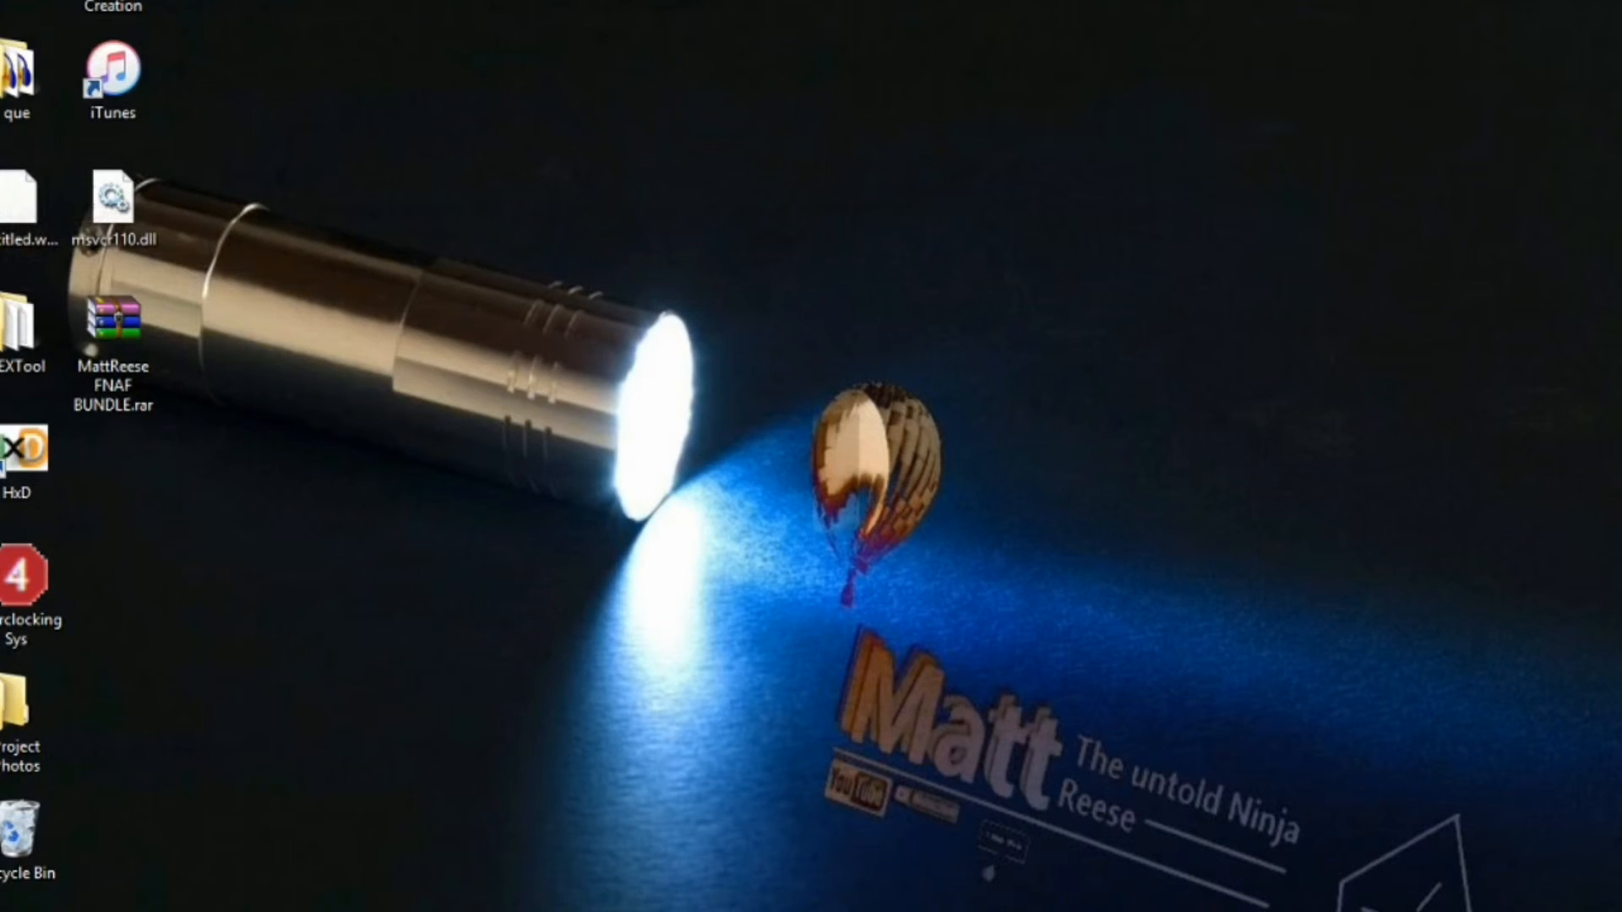
{"action": "mouse_move", "coordinate": [349, 22]}
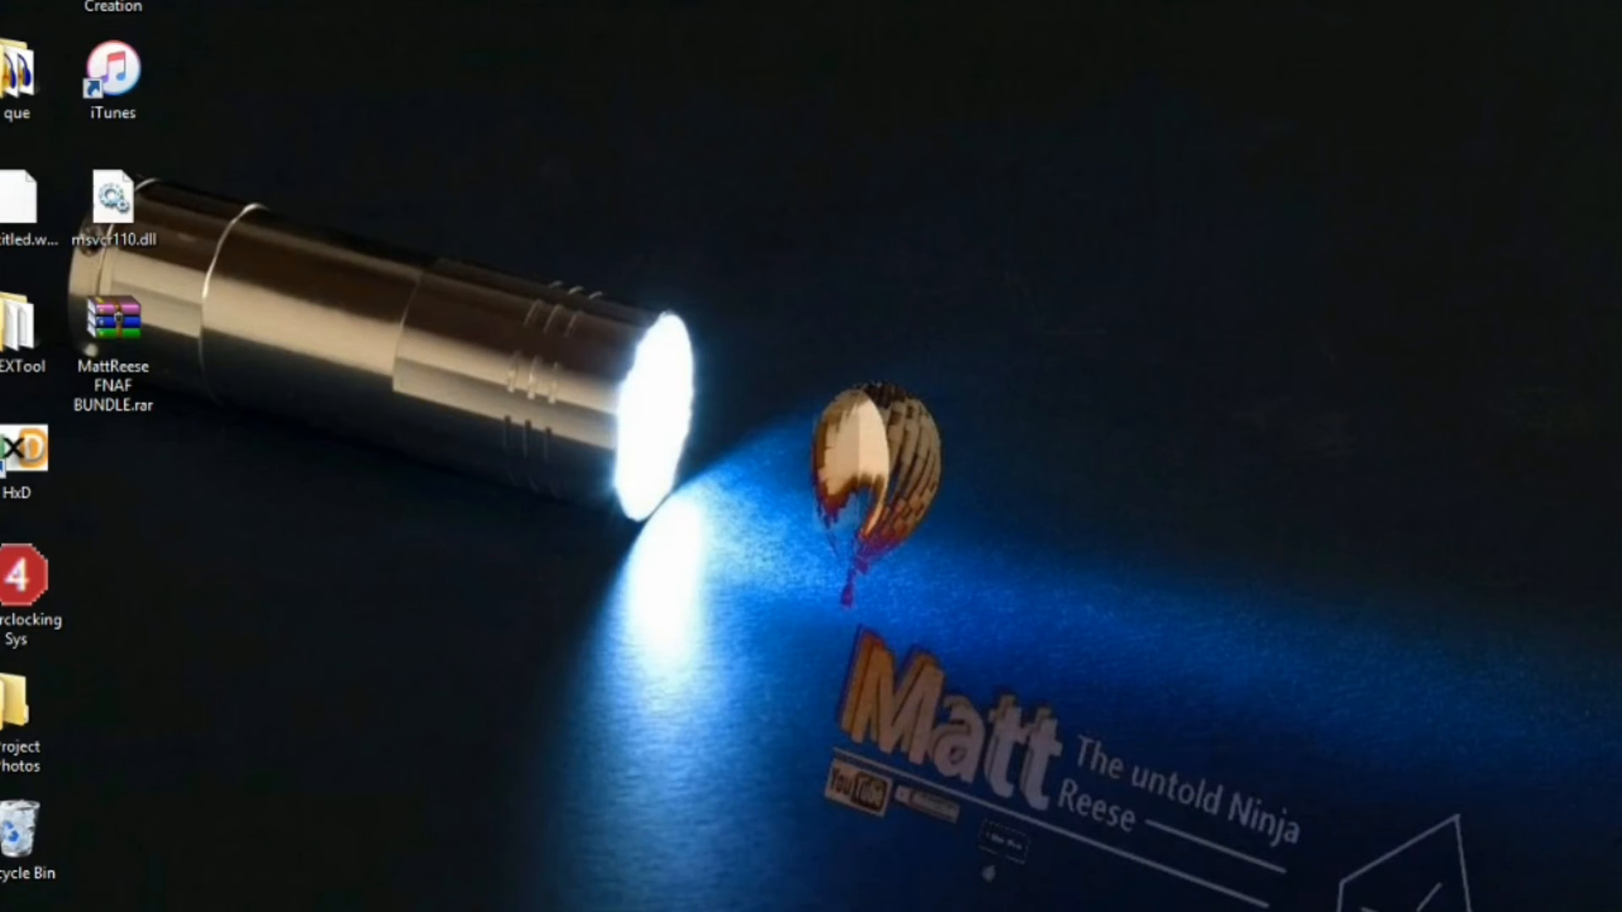
{"action": "left_click", "coordinate": [19, 455]}
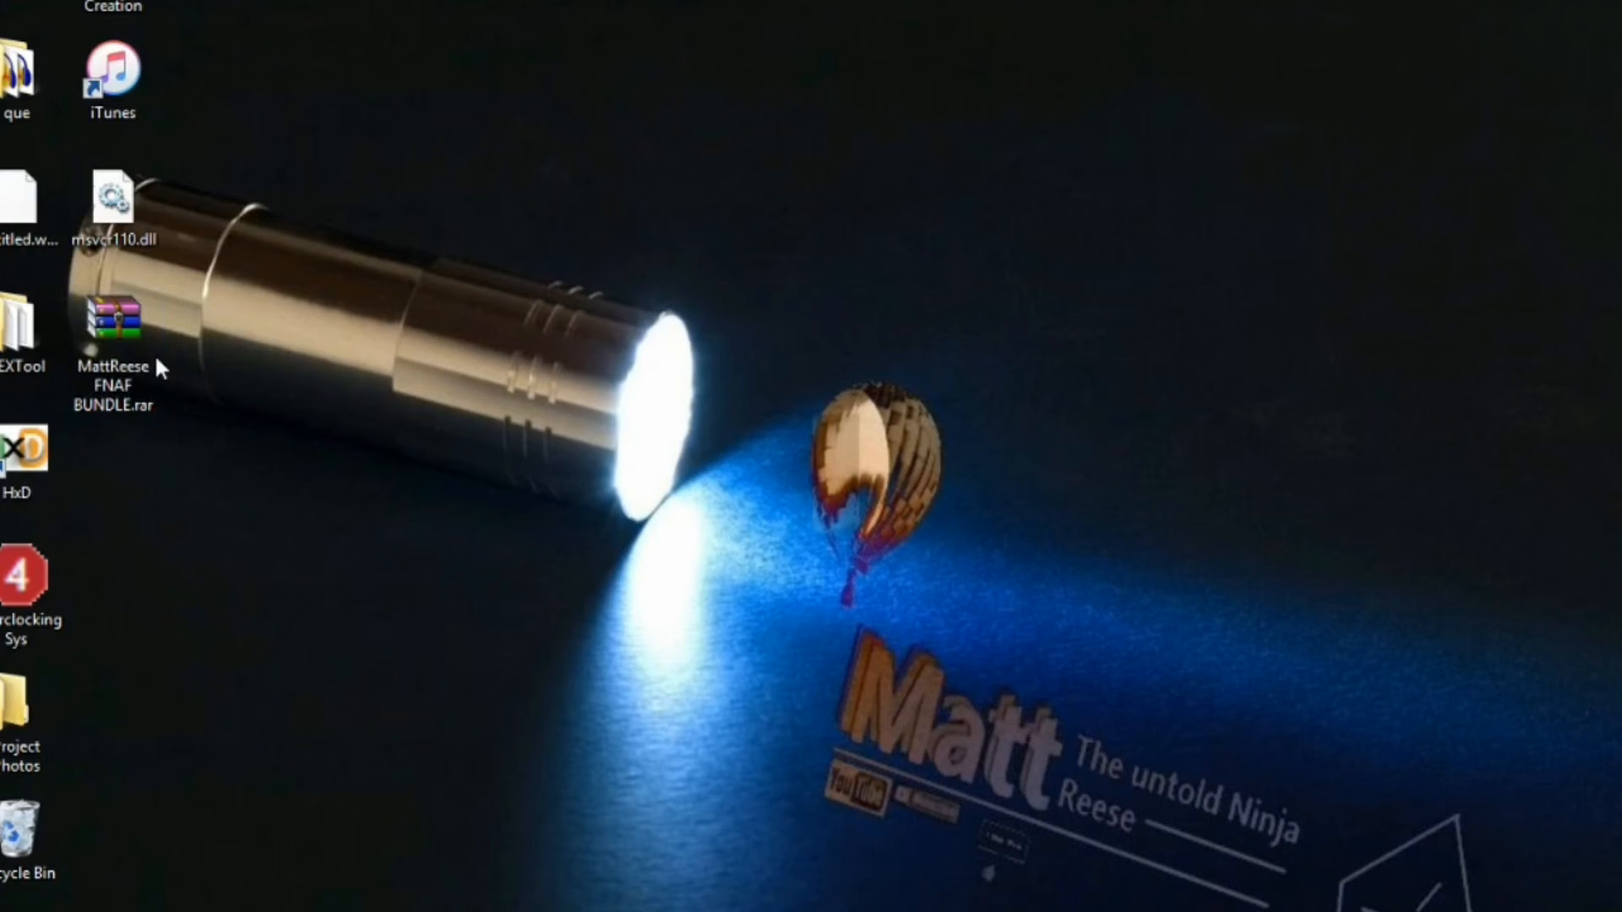
{"action": "mouse_move", "coordinate": [370, 290]}
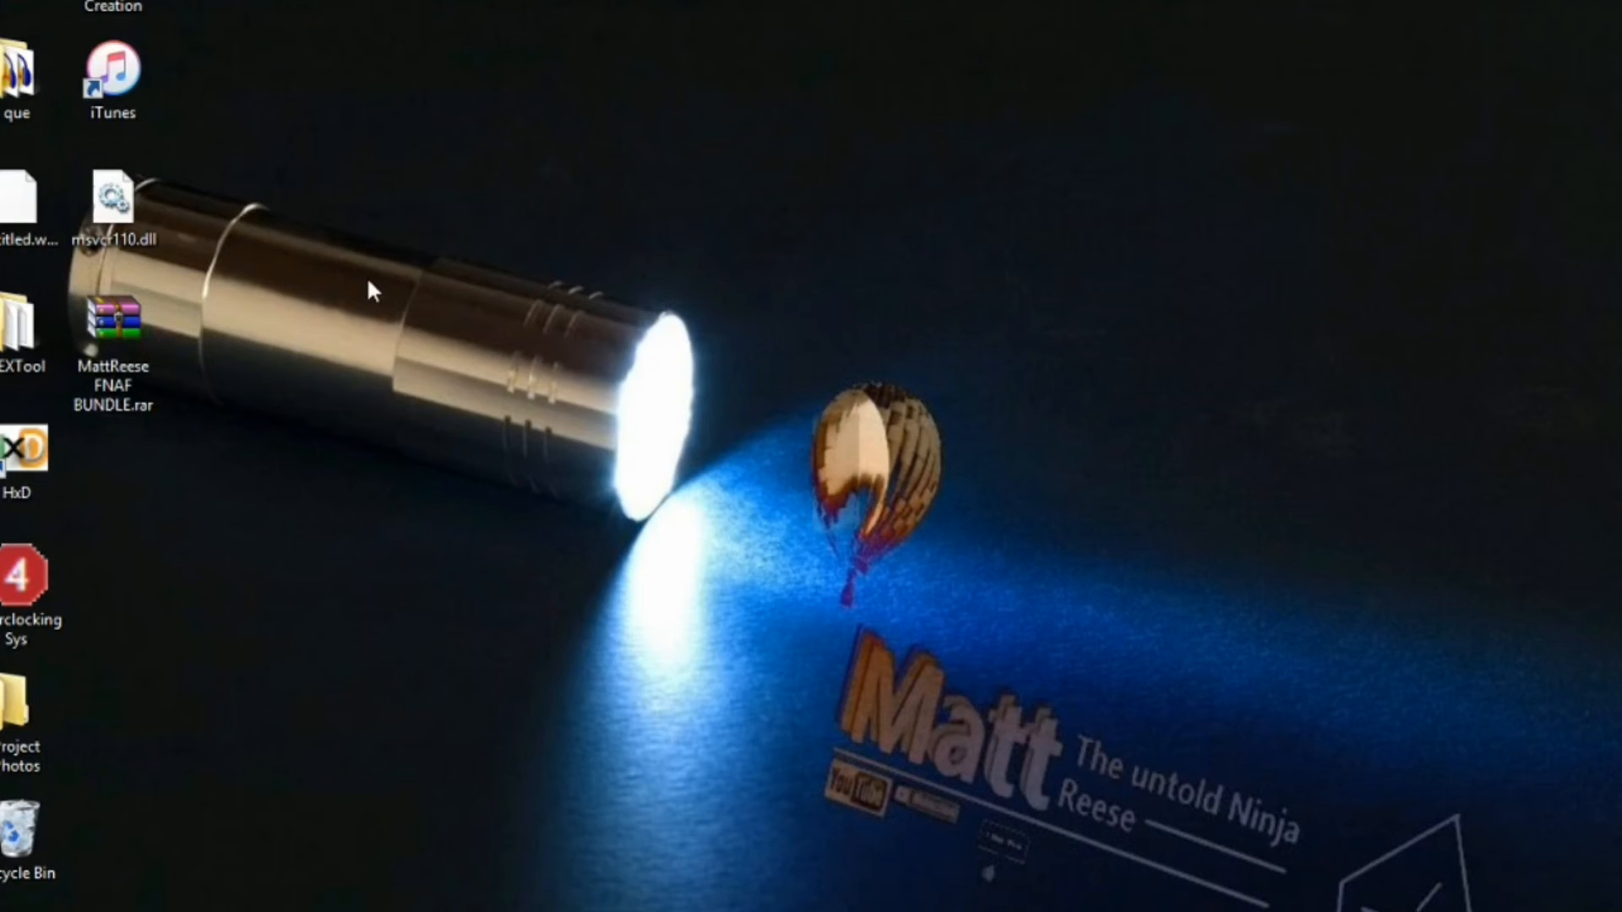
{"action": "mouse_move", "coordinate": [258, 308]}
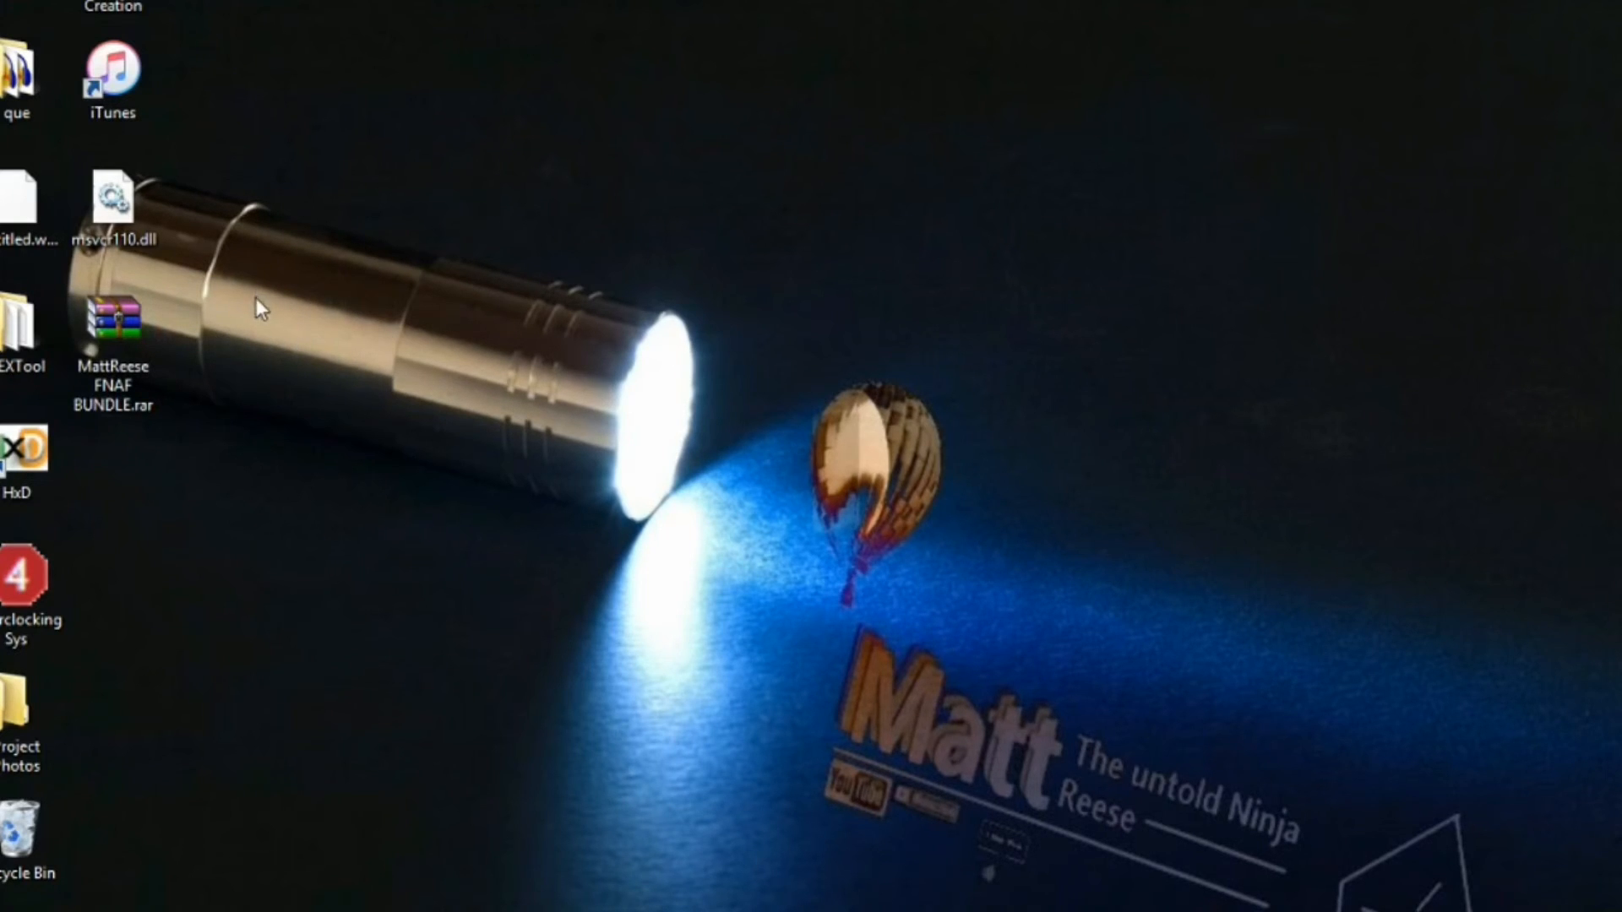